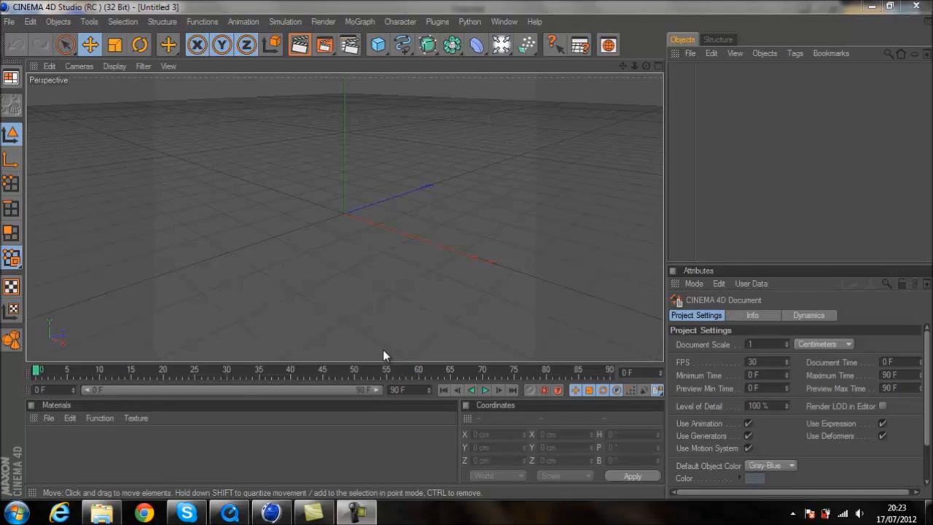
mouse_move(234, 513)
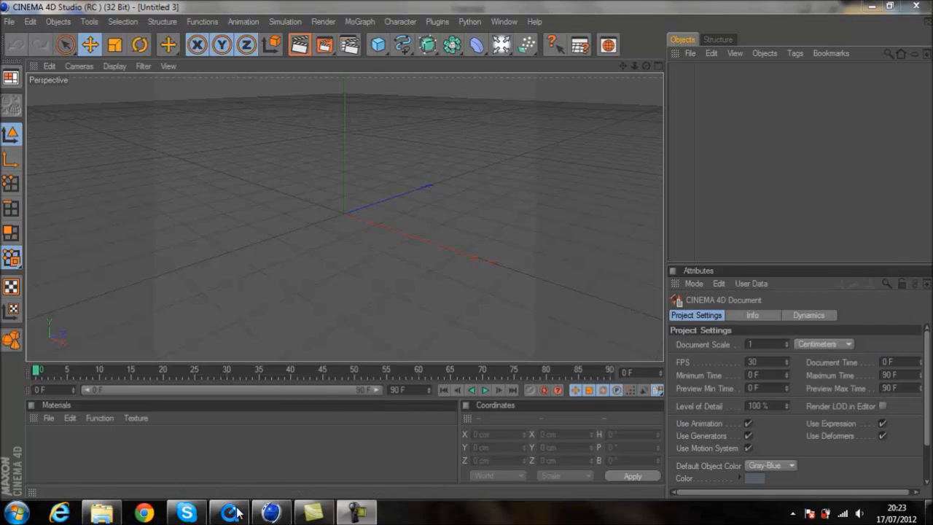
mouse_move(230, 514)
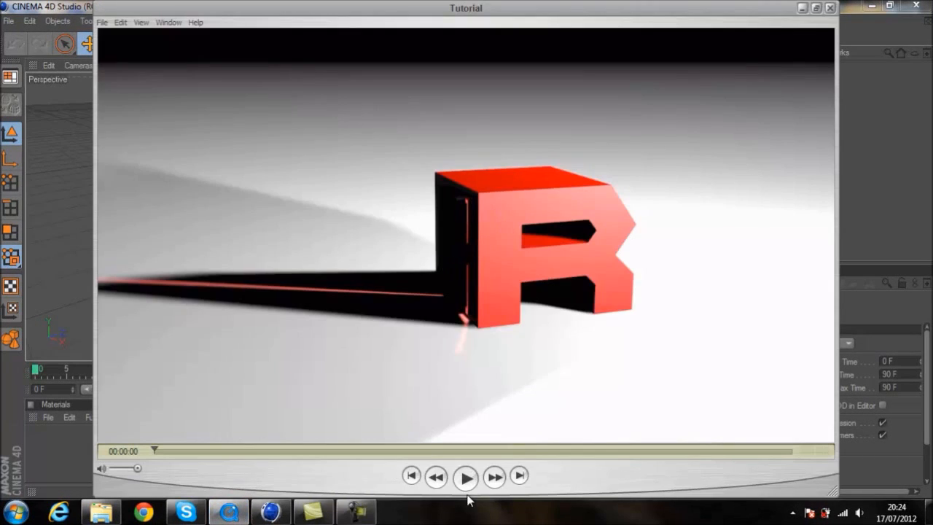
mouse_move(465, 478)
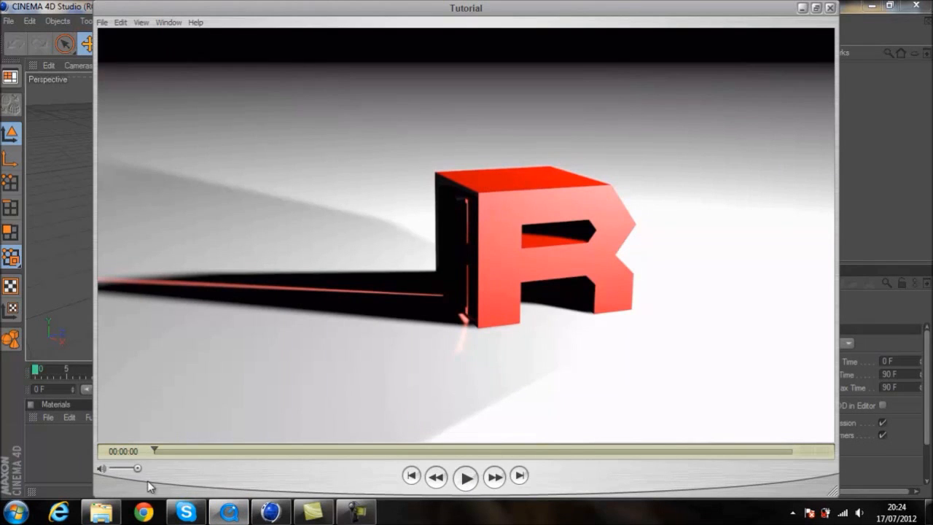
- Play the Tutorial preview video, rewind it, then pause it
click(465, 477)
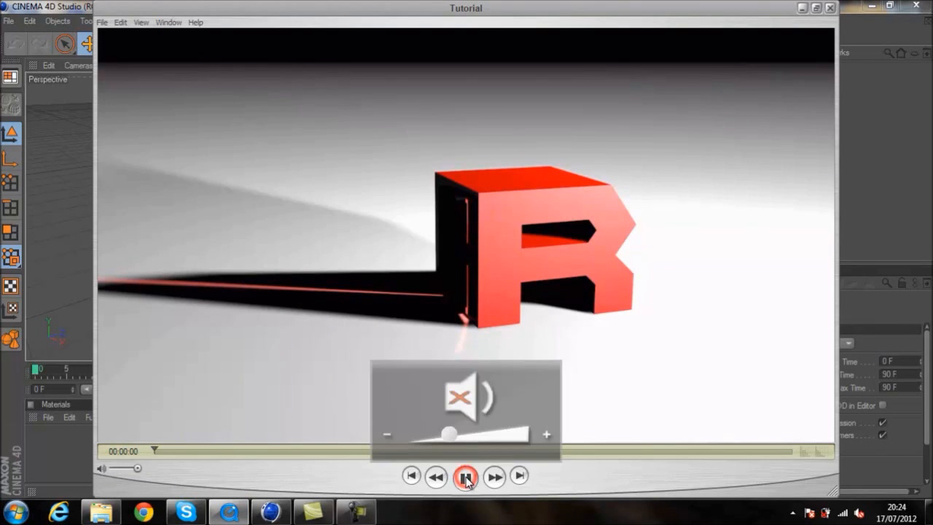
click(465, 476)
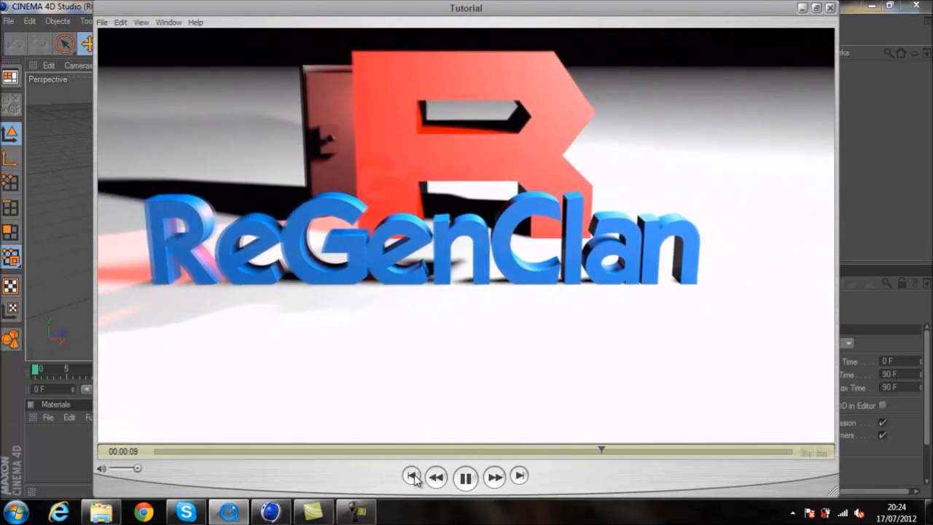
click(411, 476)
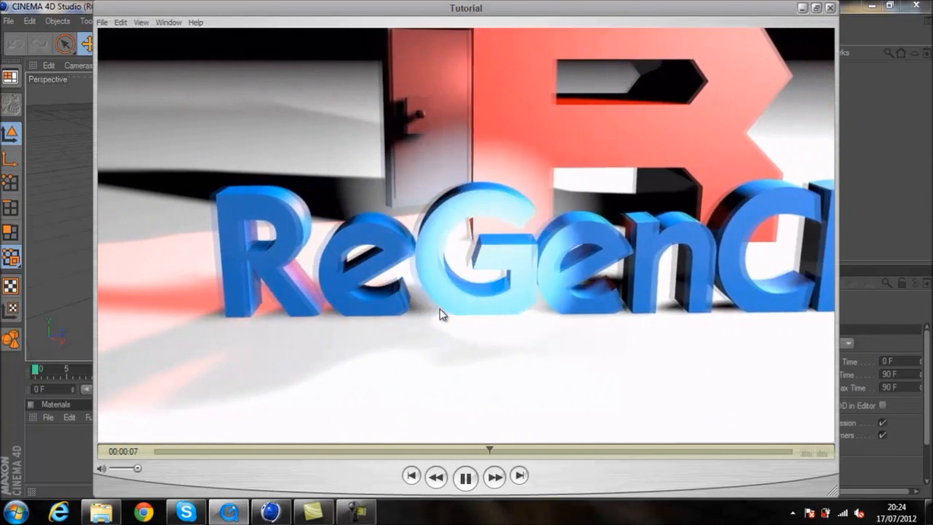
click(465, 477)
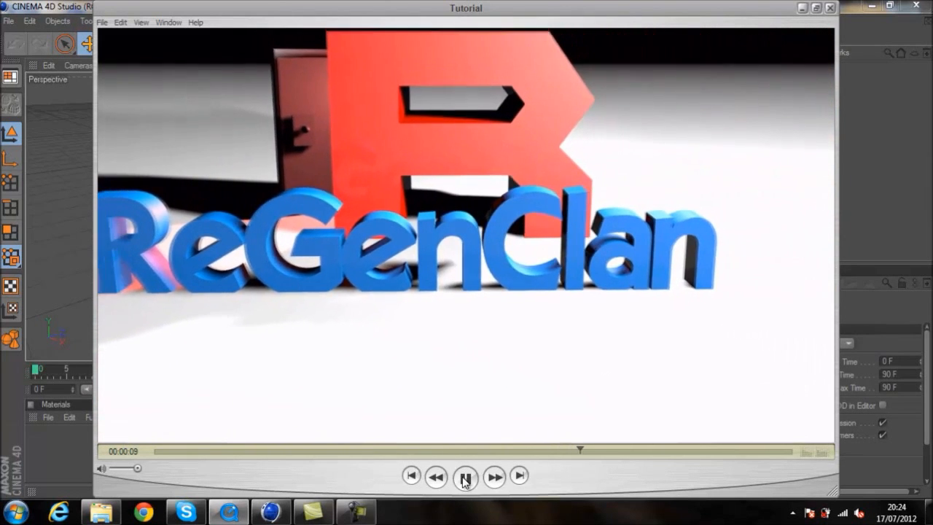
click(466, 476)
text(R)
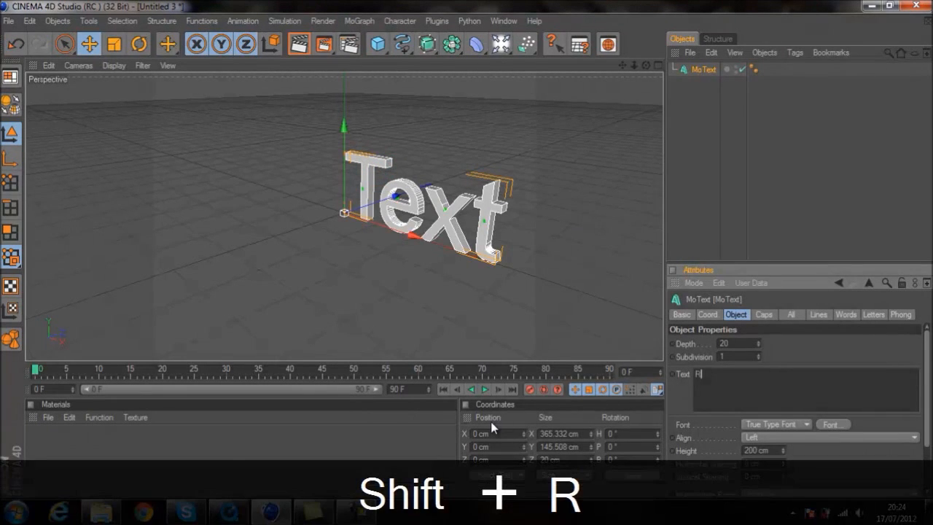
- Choose BatmanForeverAlternate in the Font dialog for the R MoText
click(831, 424)
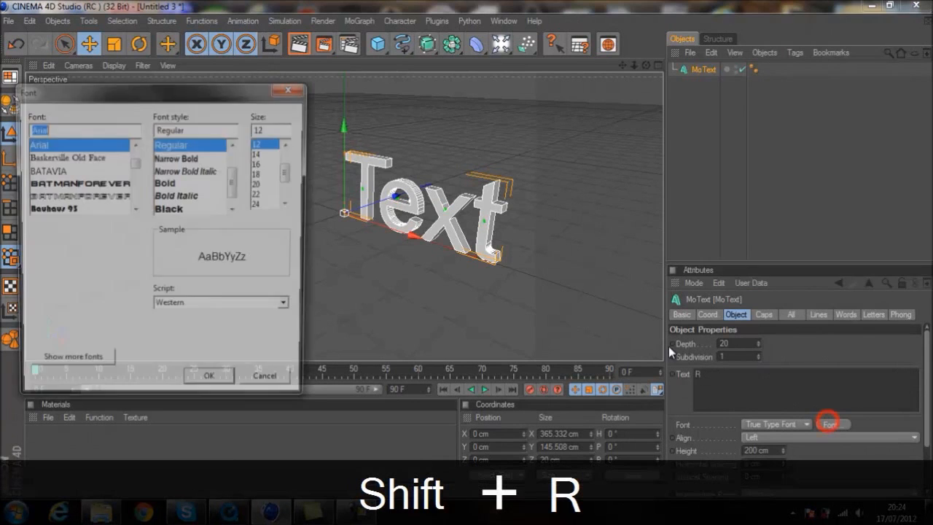
click(76, 182)
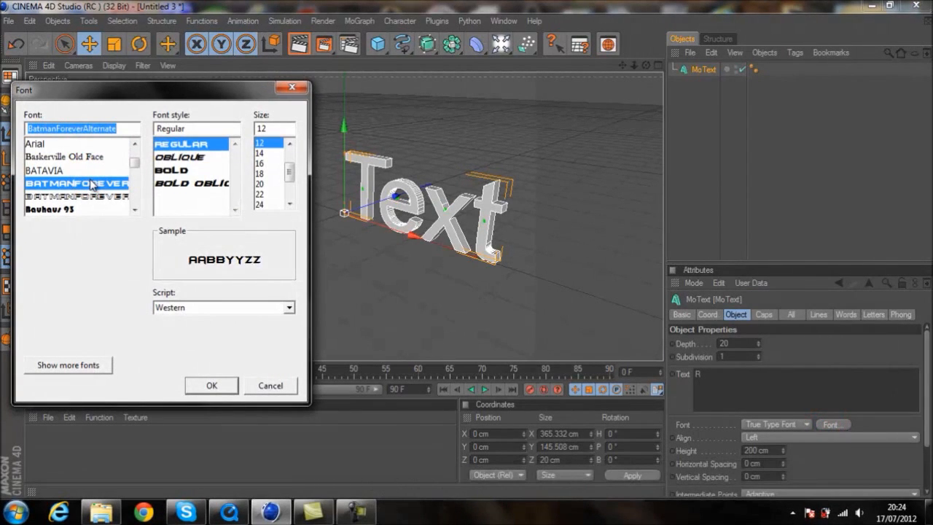
mouse_move(175, 373)
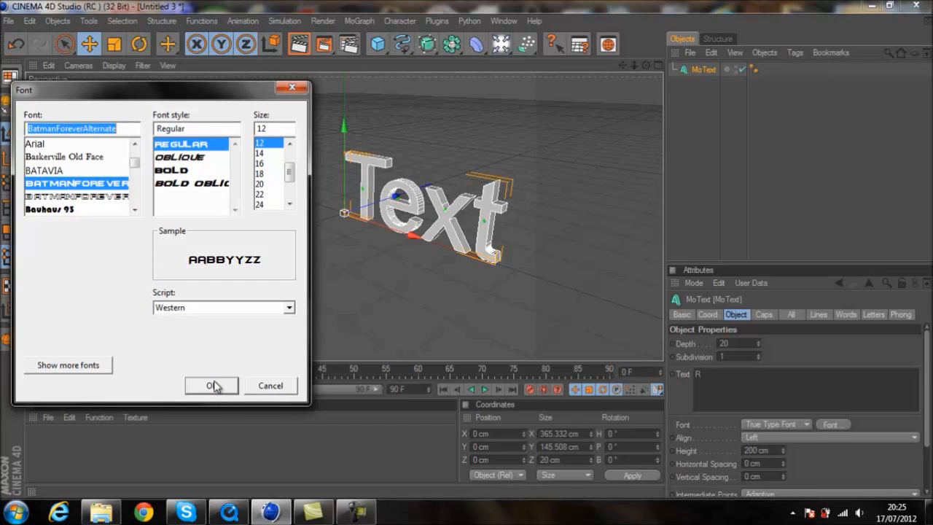
- Confirm the Batman Forever font and orbit to face the R front-on
click(211, 385)
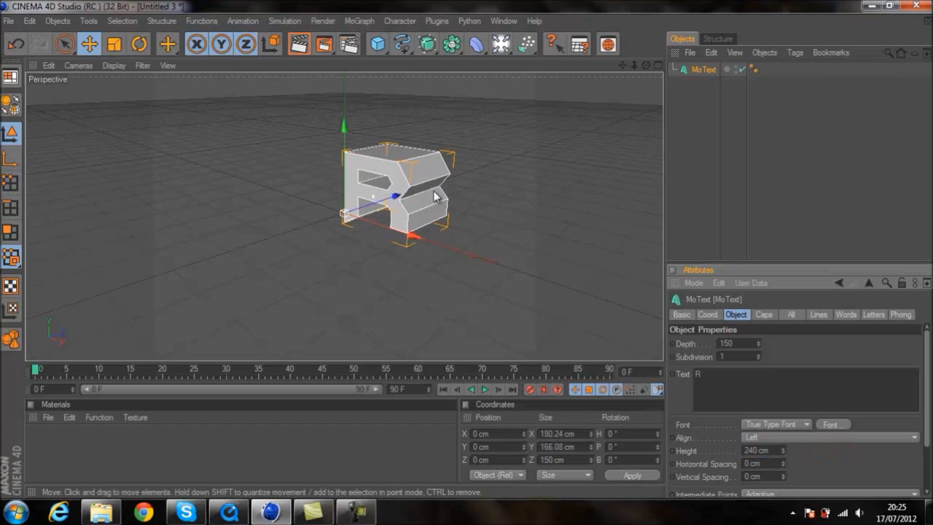
drag(435, 196, 474, 253)
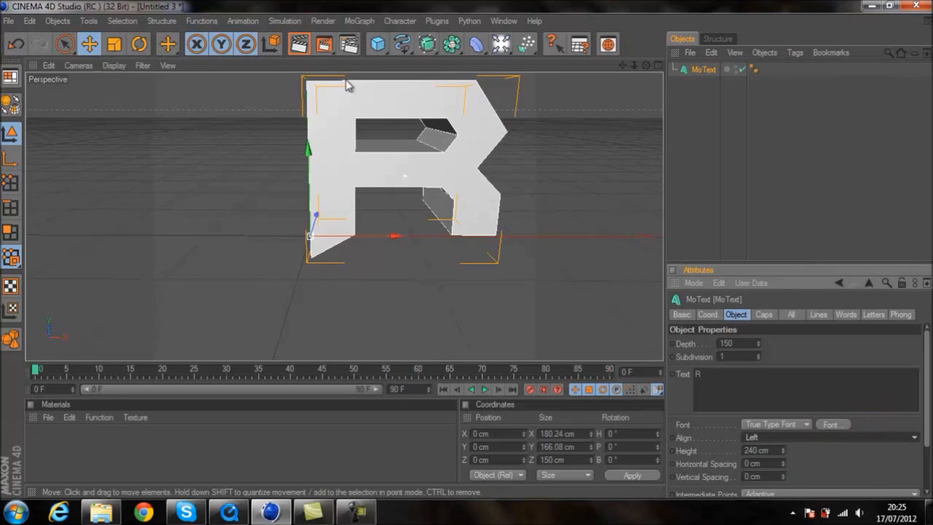
- Add a Cube, shape it into a thin slab about 40×130×33 cm on the R's left stem
click(376, 44)
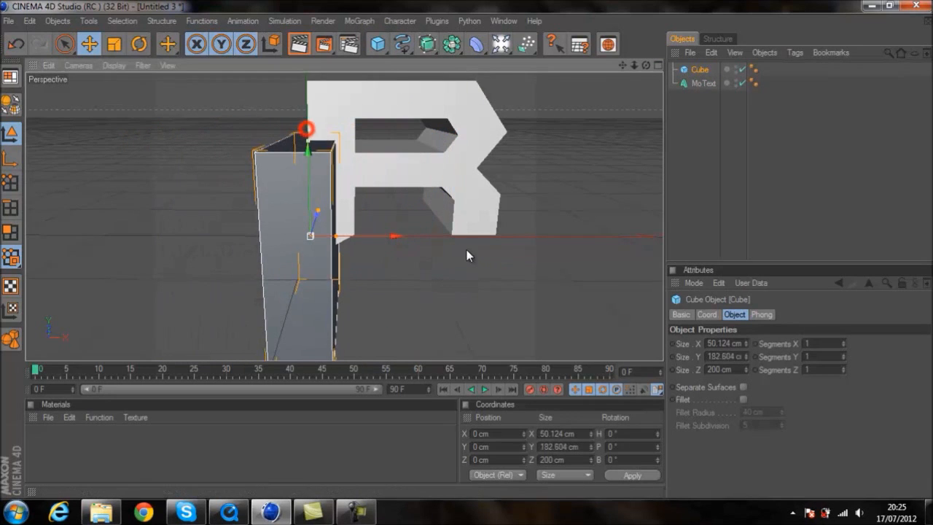
drag(308, 130, 308, 95)
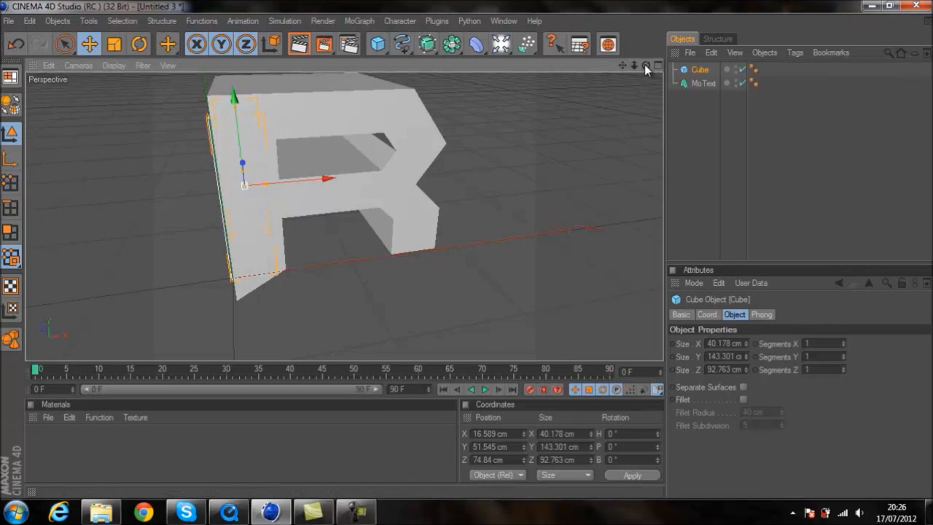
mouse_move(276, 182)
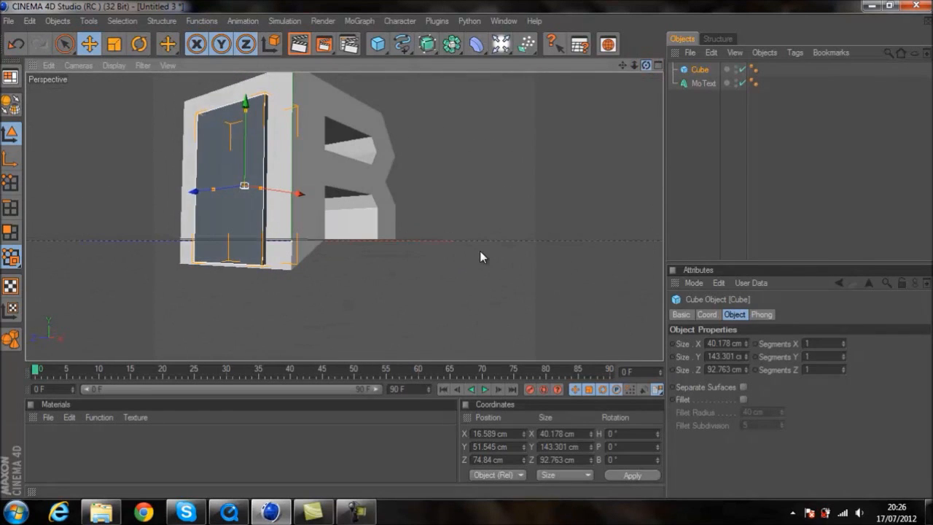
drag(245, 102, 245, 109)
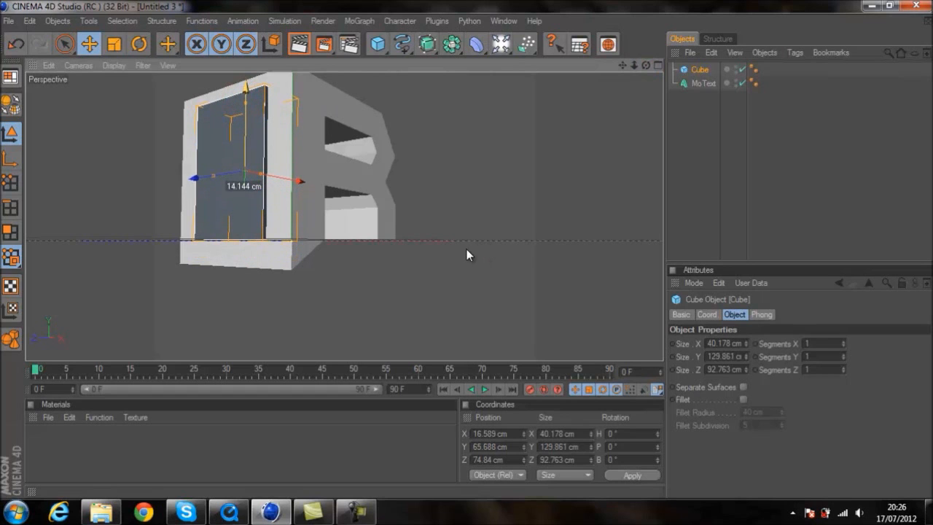
click(644, 65)
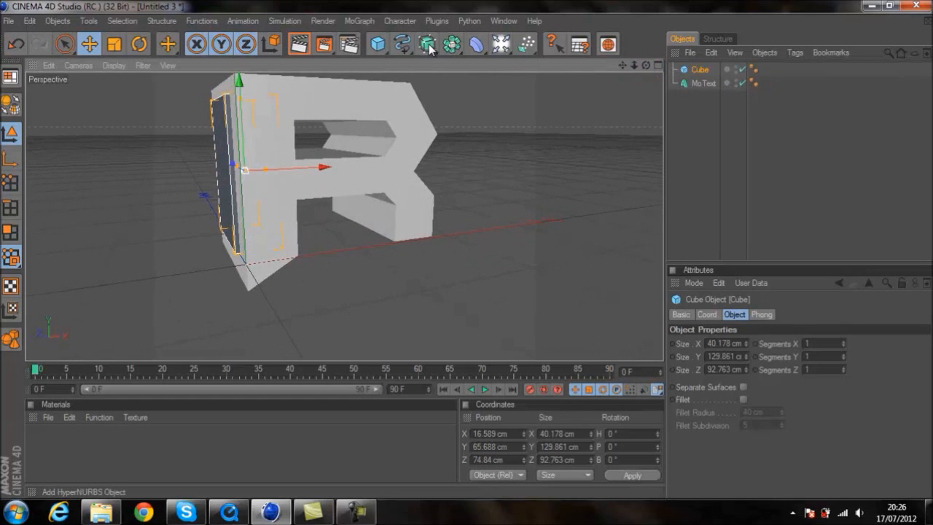
- Add a Boole object holding MoText and Cube to carve the door opening
click(429, 44)
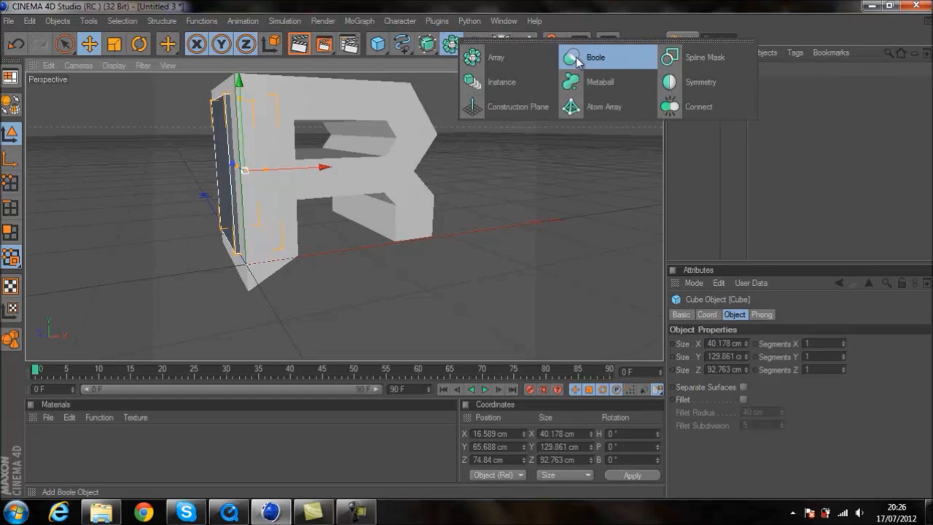
click(595, 57)
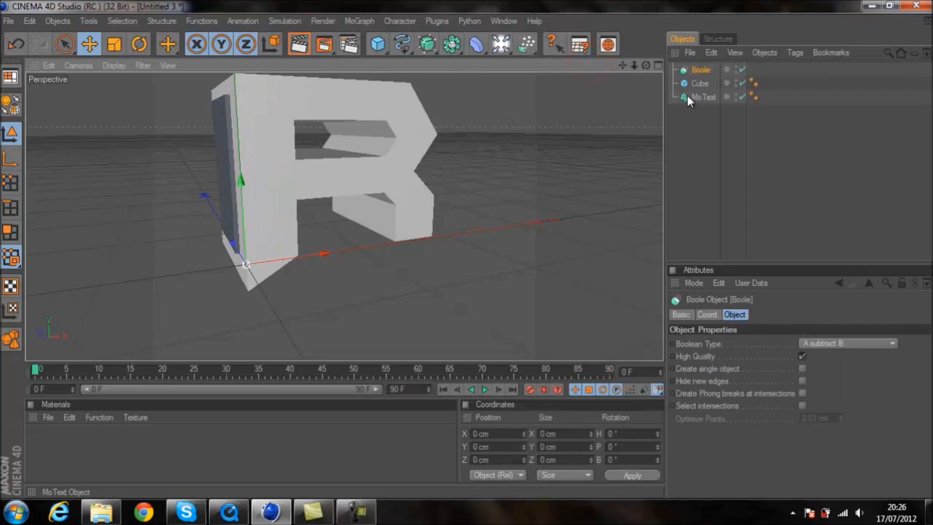
click(705, 83)
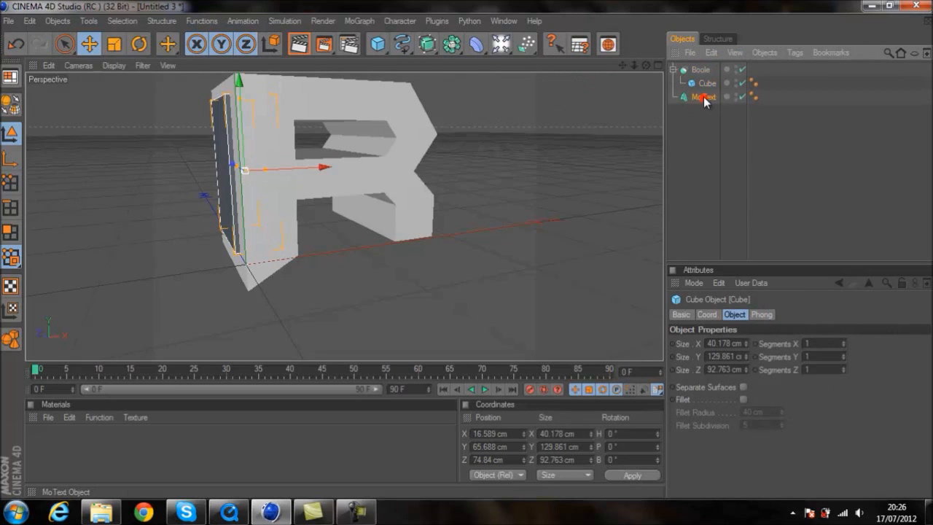
click(711, 83)
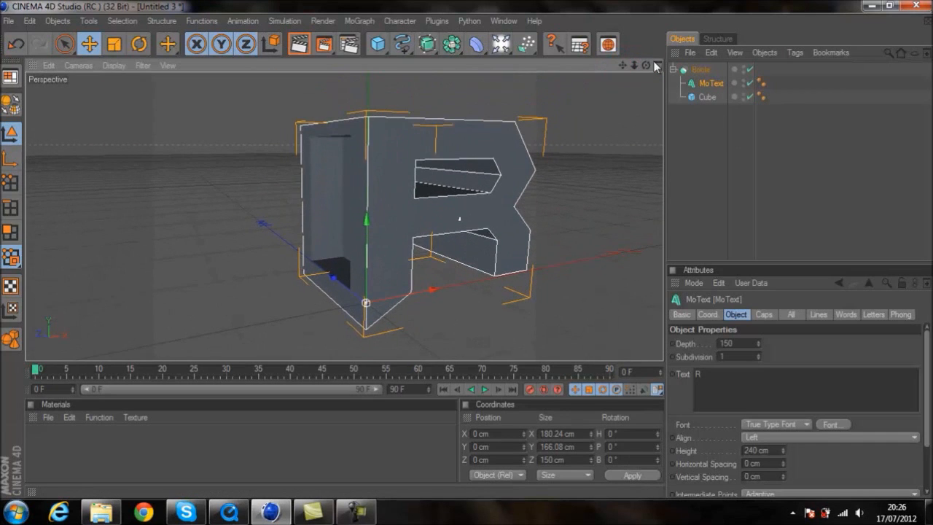
click(705, 96)
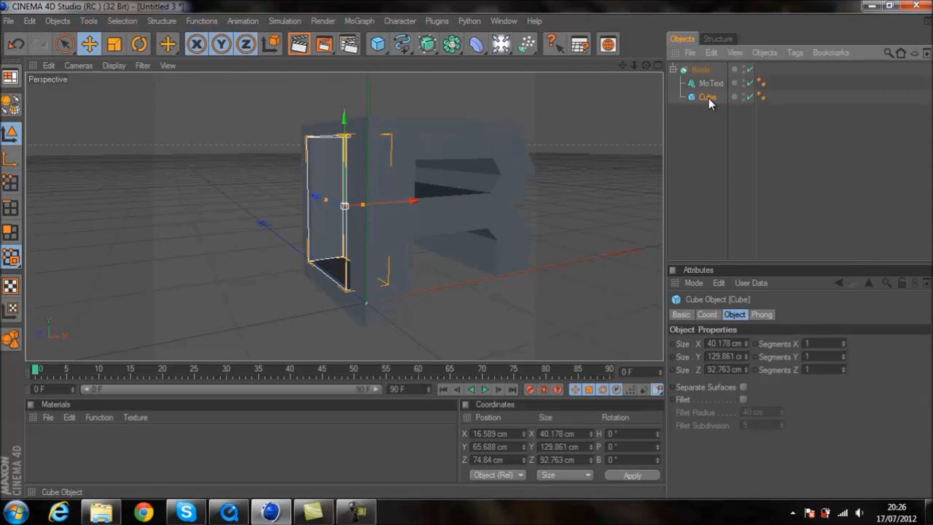
- Duplicate the door box, narrow it to about 18 cm and slide it to the R's left edge
key(ctrl+c)
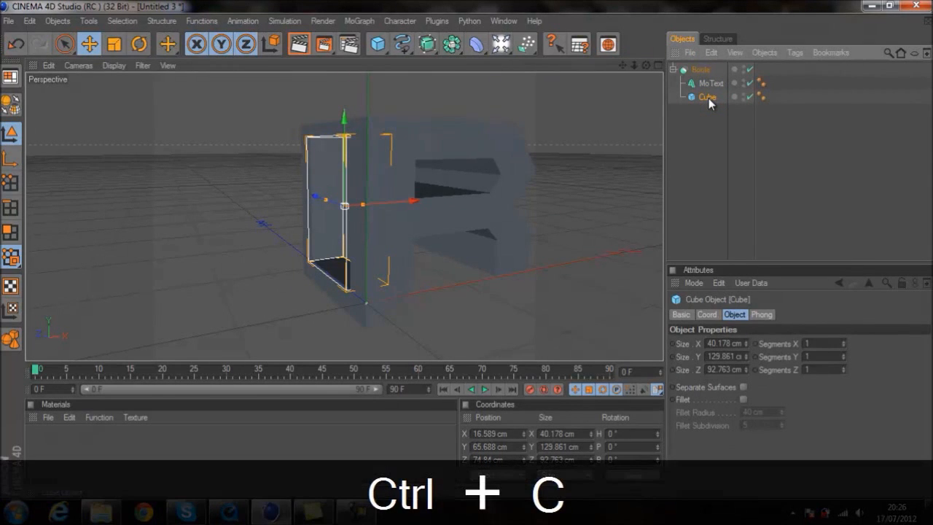
key(ctrl+c)
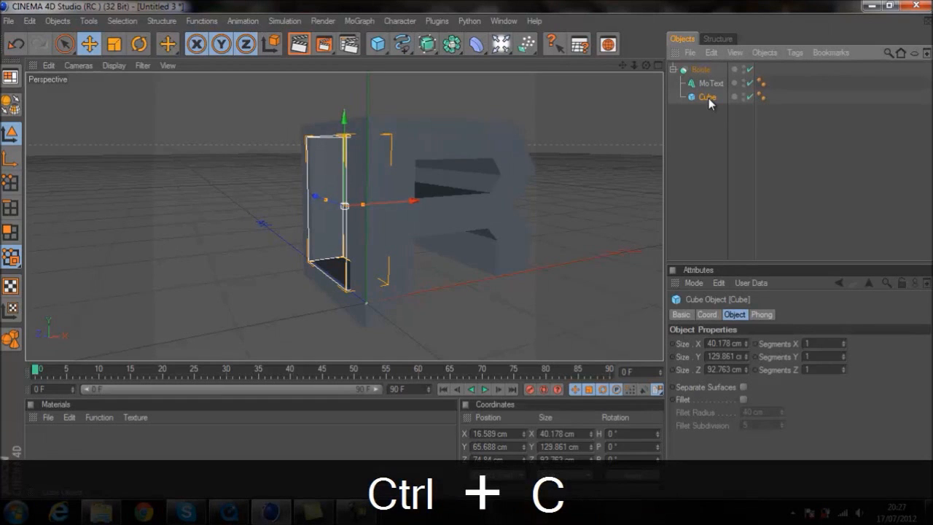
key(ctrl+v)
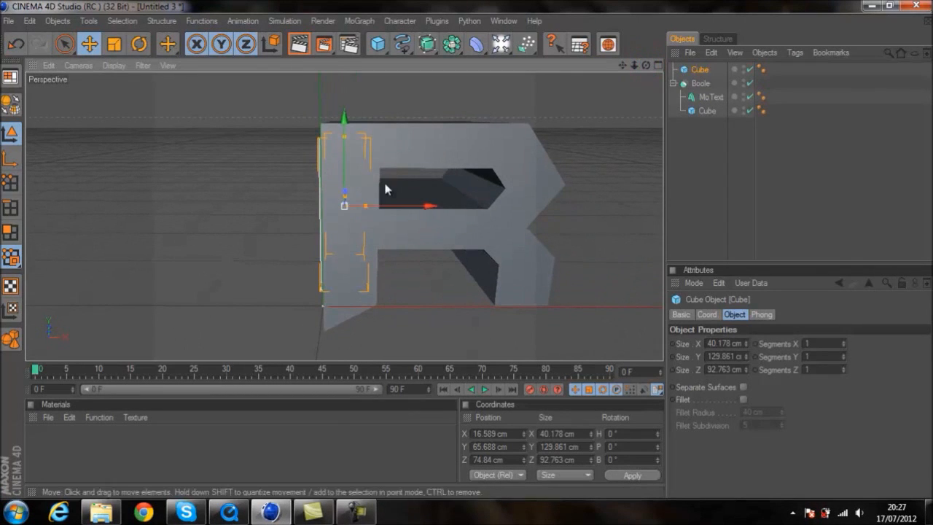
drag(425, 206, 357, 205)
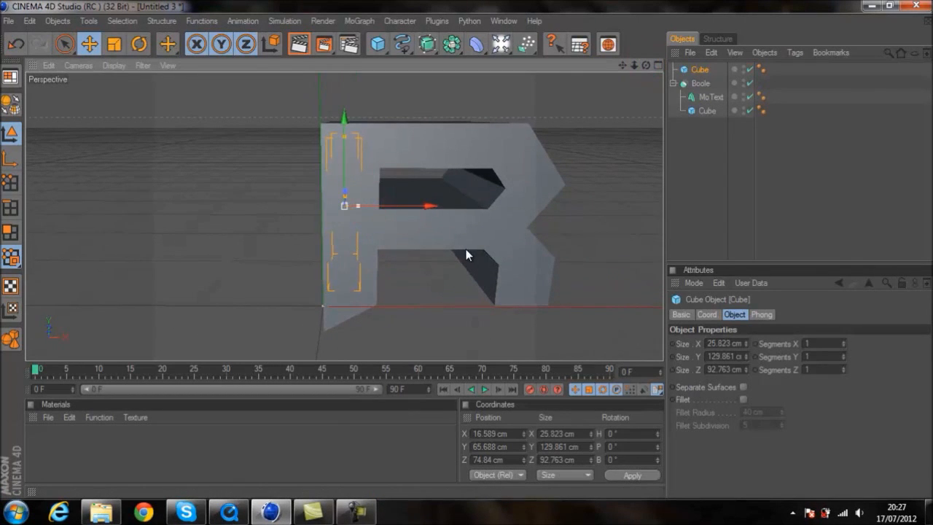
drag(426, 207, 386, 207)
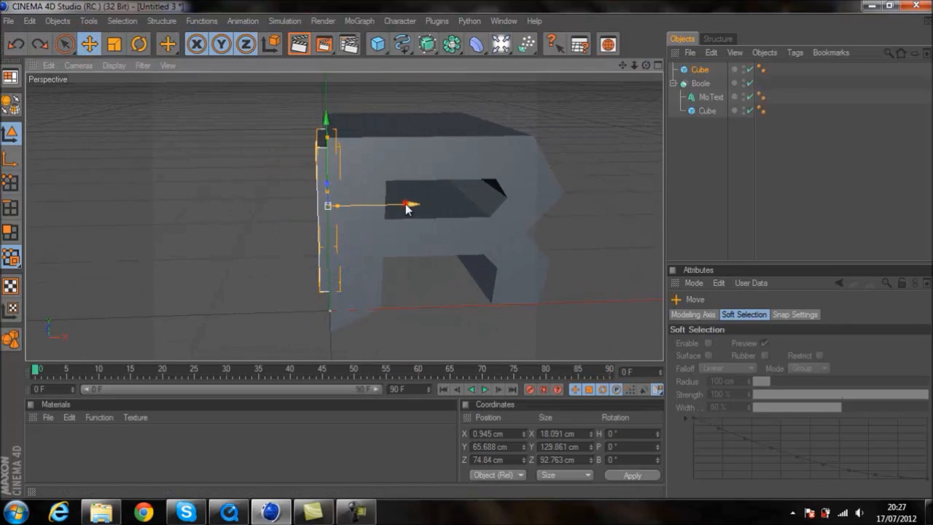
- Add an Extrude NURBS and move it in the four-view layout to the door's corner as a hinge
drag(408, 207, 420, 204)
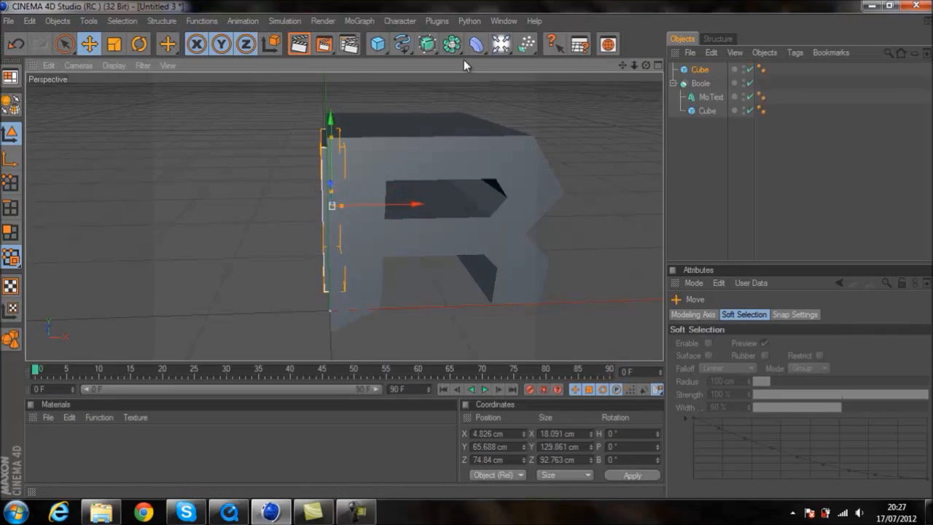
click(426, 44)
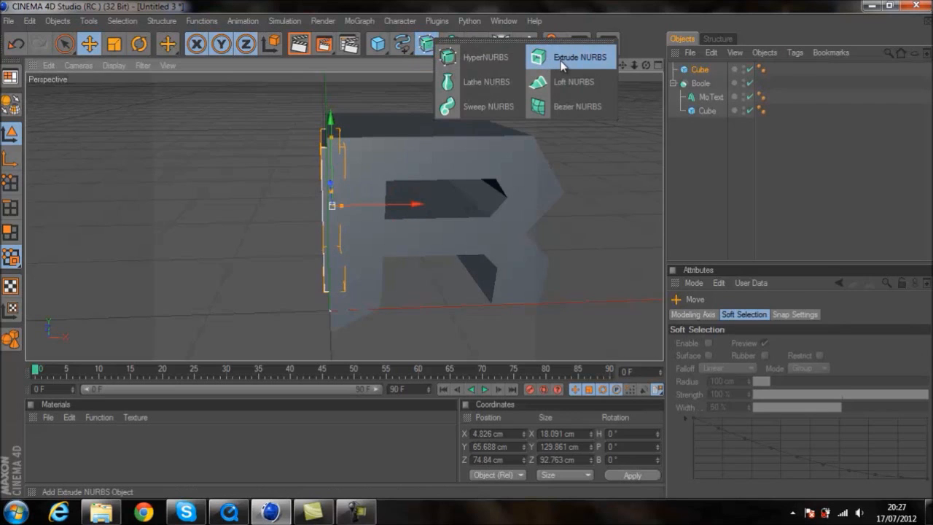
click(580, 57)
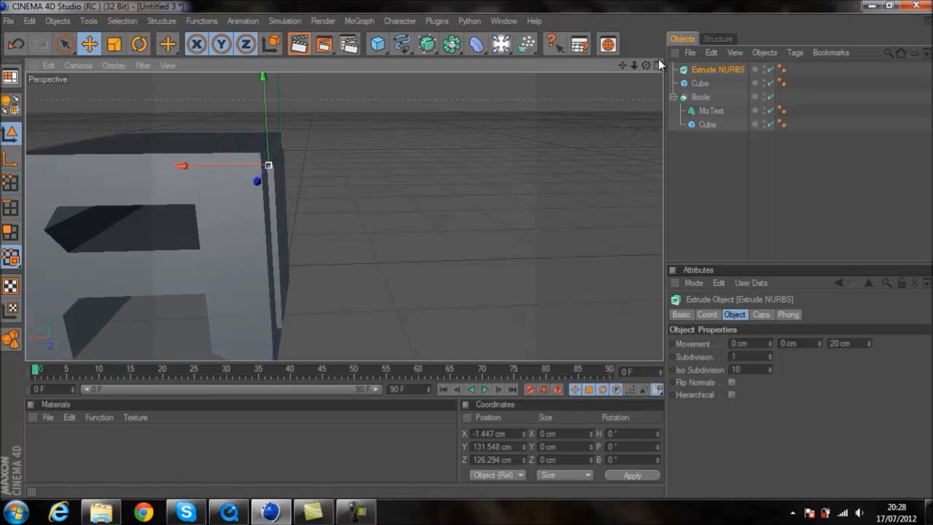
click(656, 64)
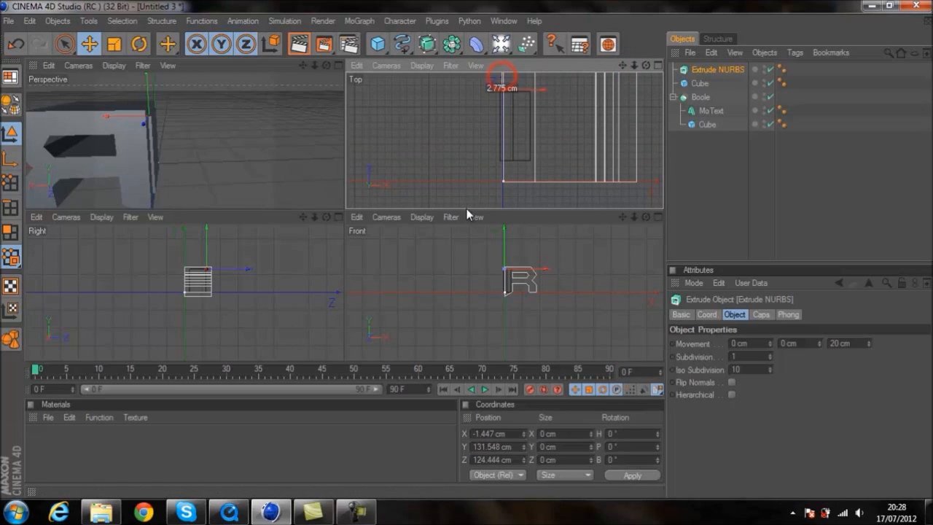
drag(501, 80, 525, 88)
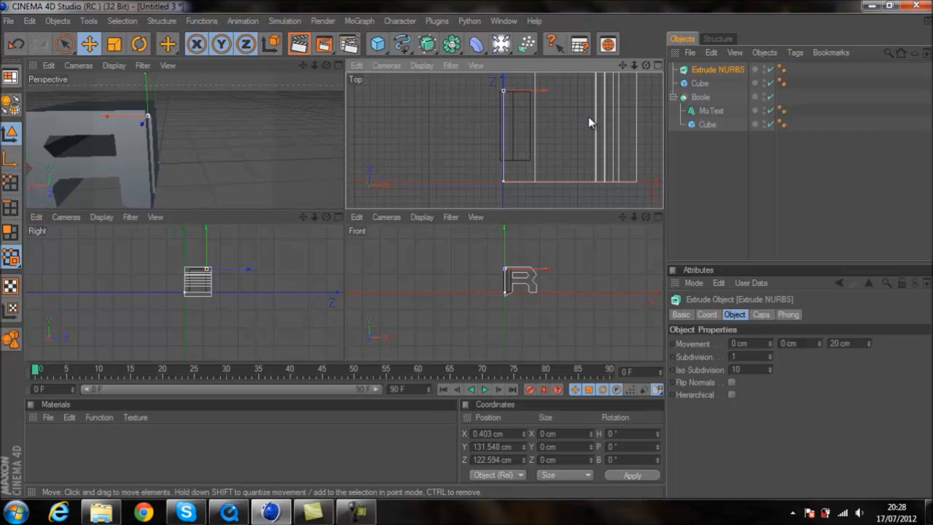
mouse_move(337, 76)
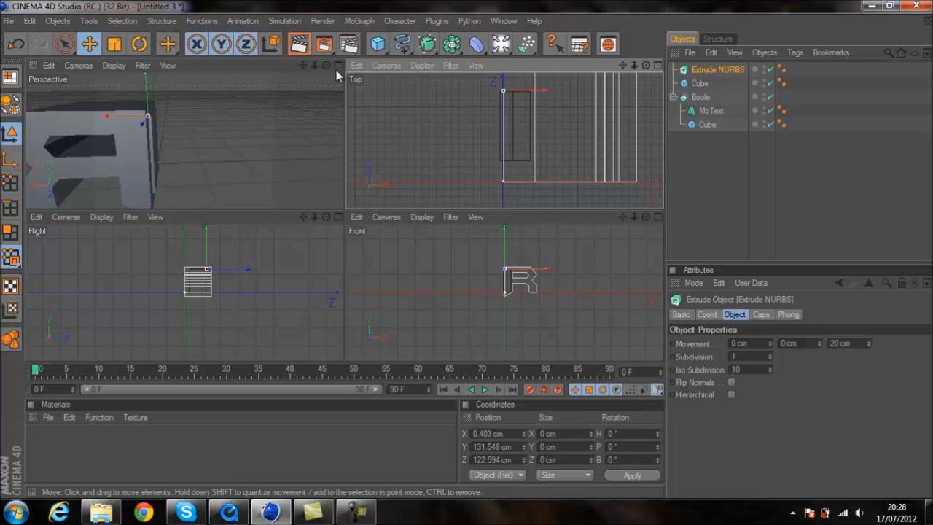
- Parent the door cube under the Extrude NURBS and swing the door open around its hinge to test
click(338, 64)
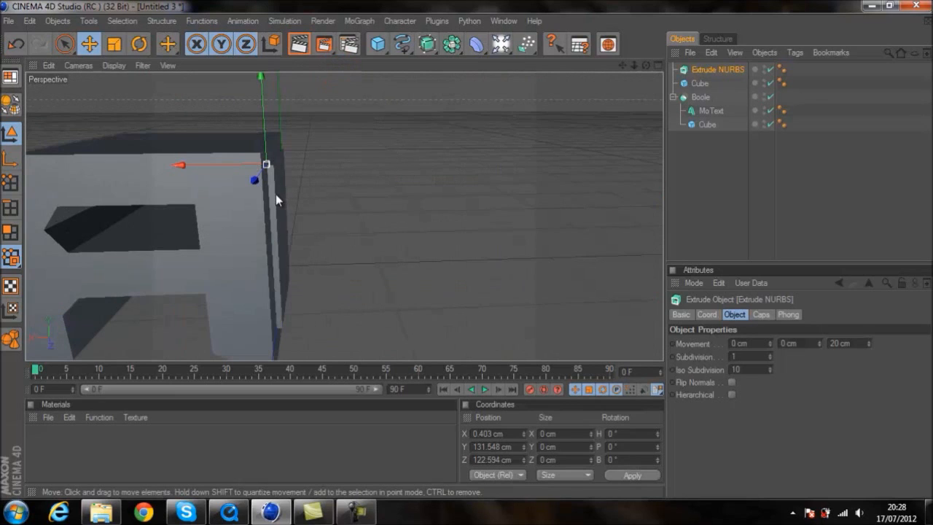
click(699, 83)
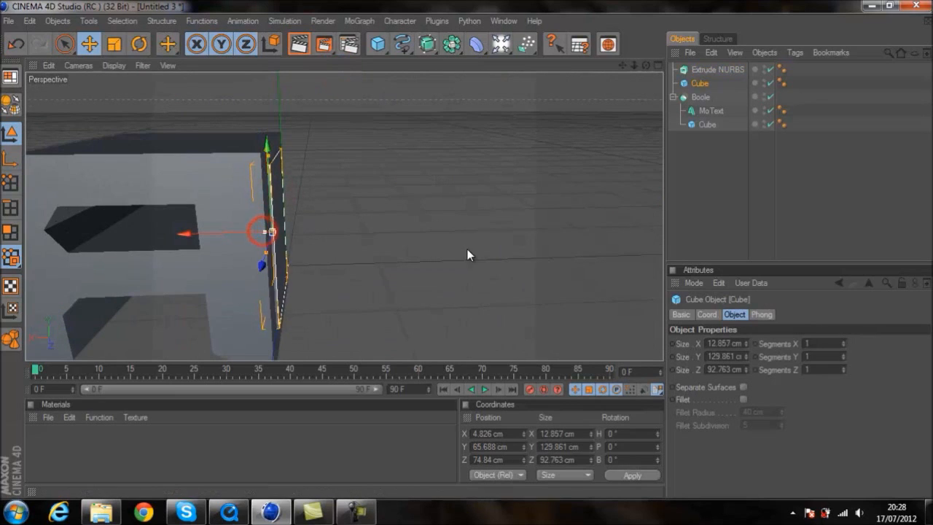
drag(265, 232, 241, 232)
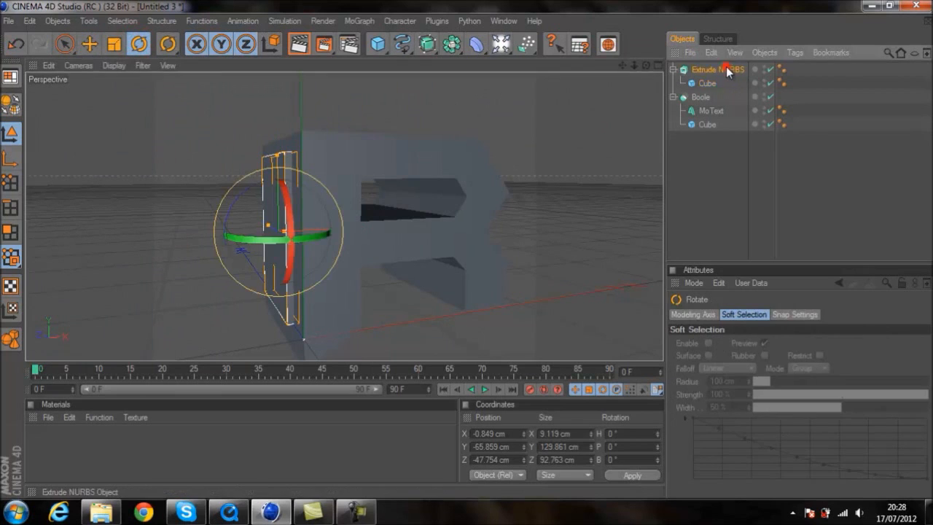
drag(298, 235, 265, 150)
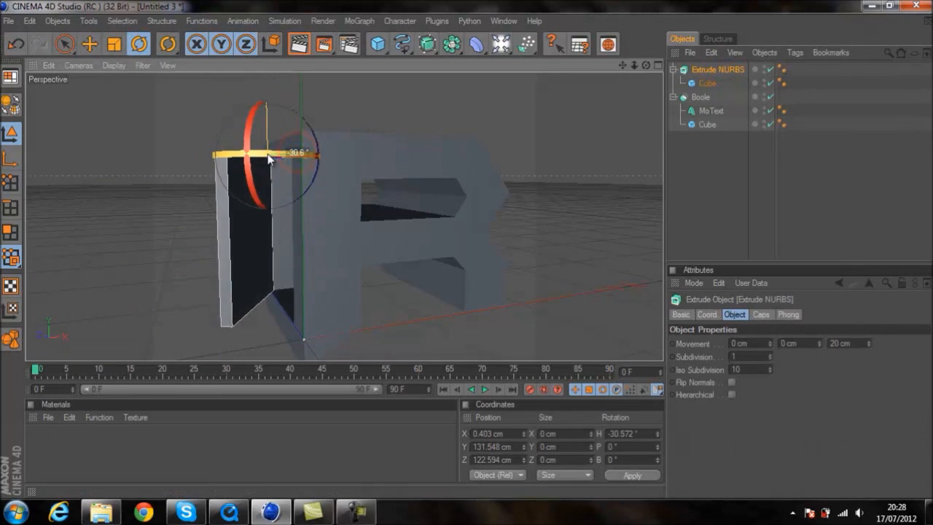
drag(270, 158, 233, 164)
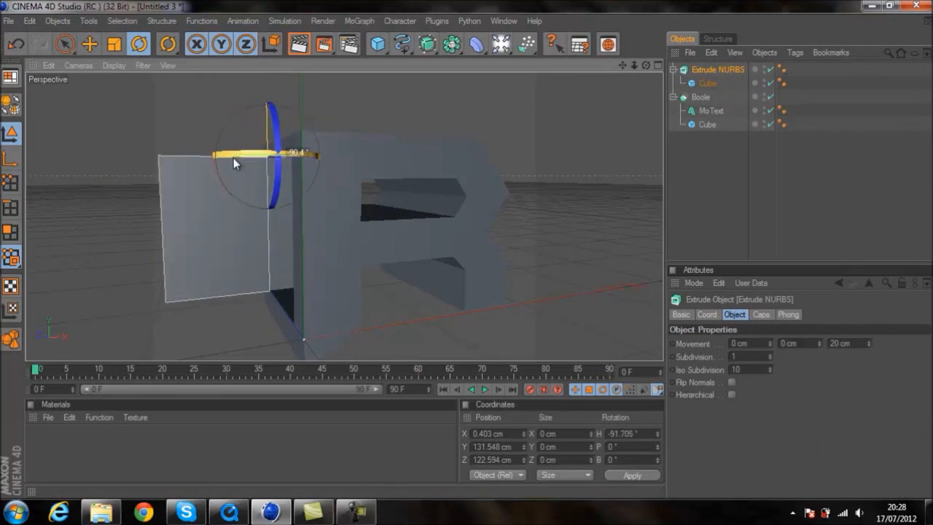
drag(233, 164, 250, 173)
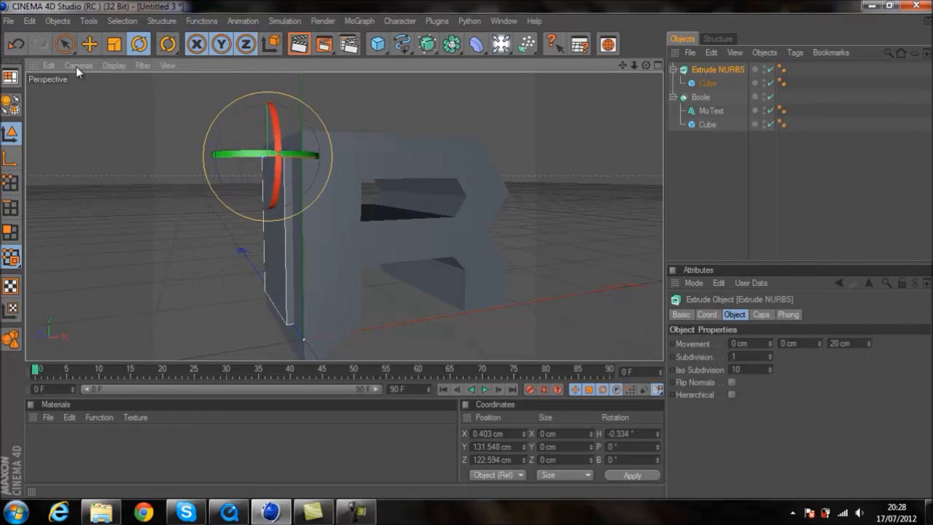
- Duplicate the door cube inside the hinge and resize the copy to about 13×116×32 cm
click(718, 70)
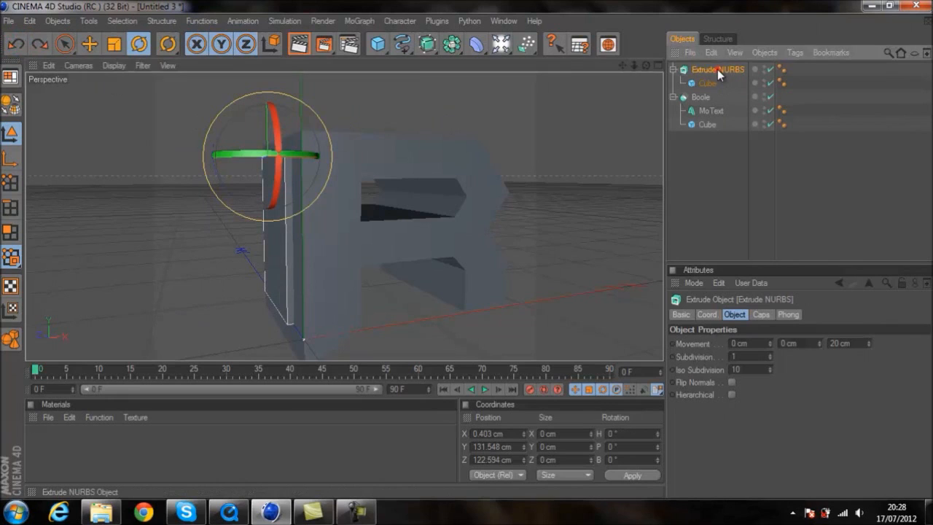
click(708, 83)
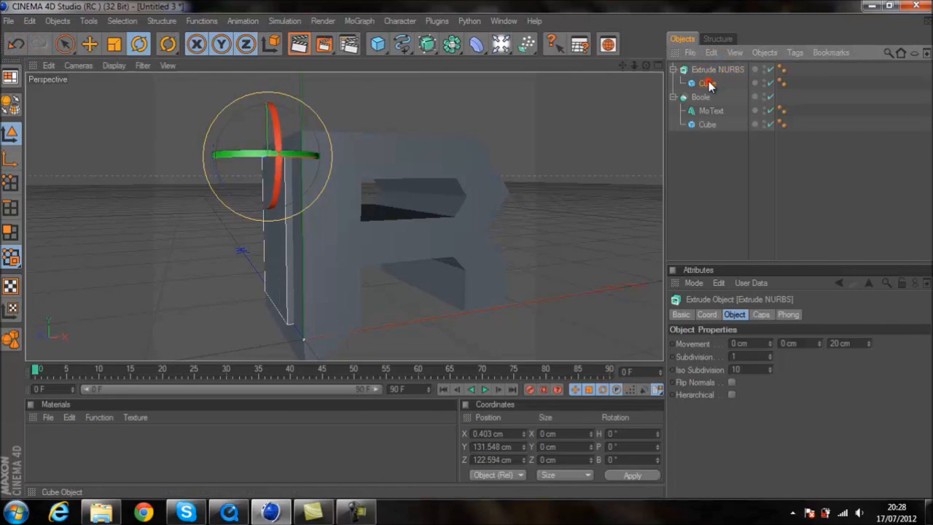
click(718, 70)
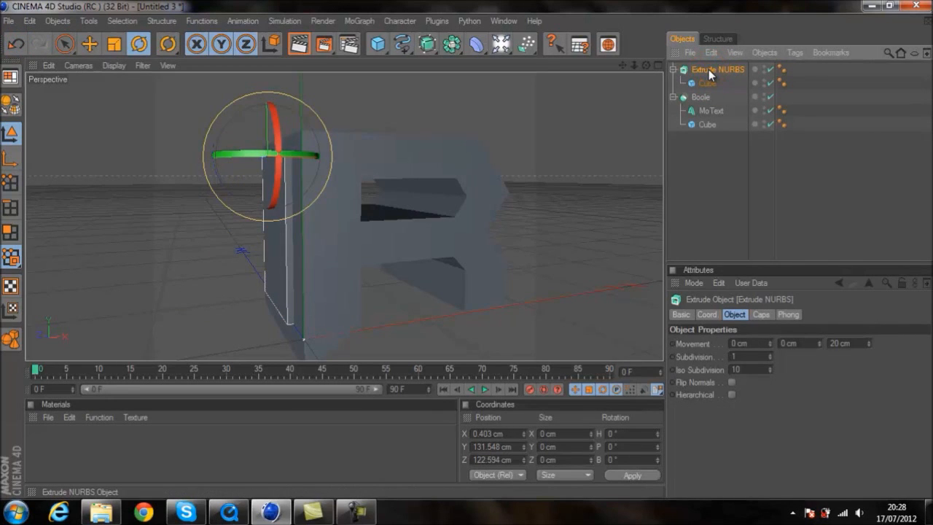
click(706, 83)
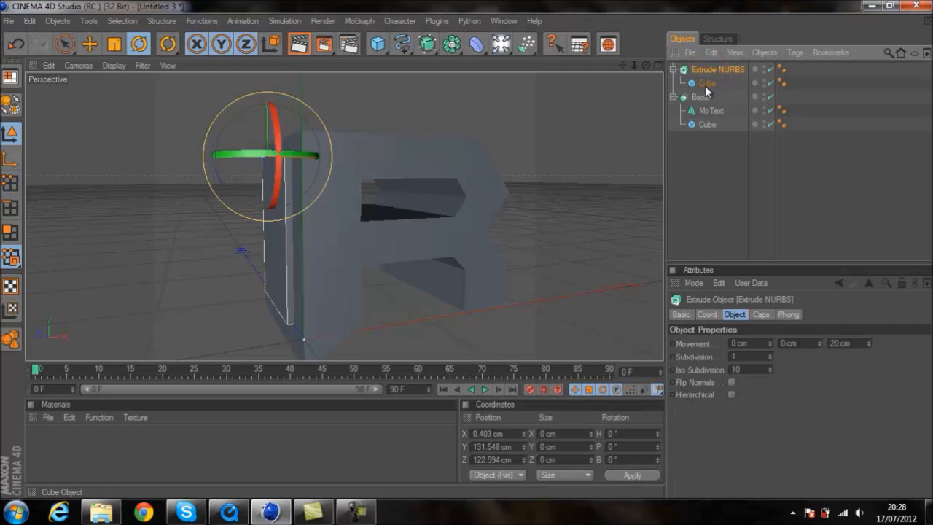
click(706, 83)
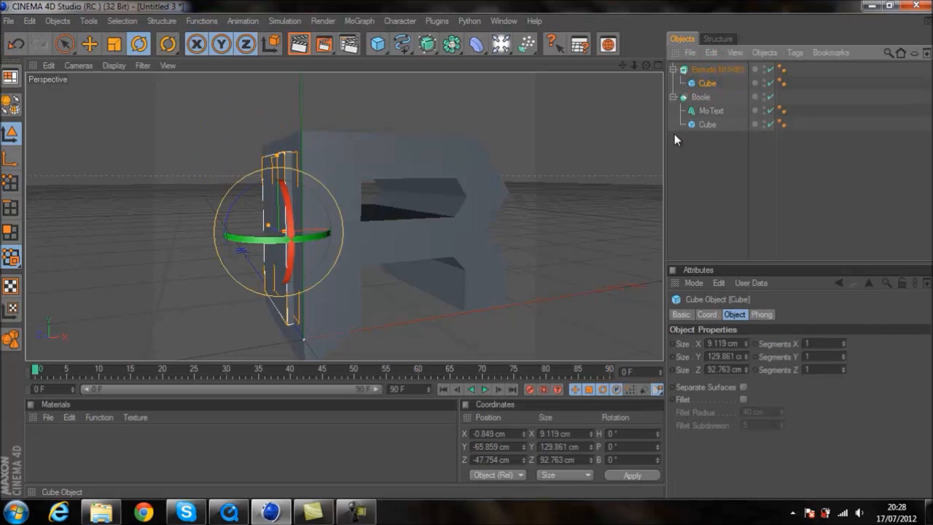
key(ctrl+c)
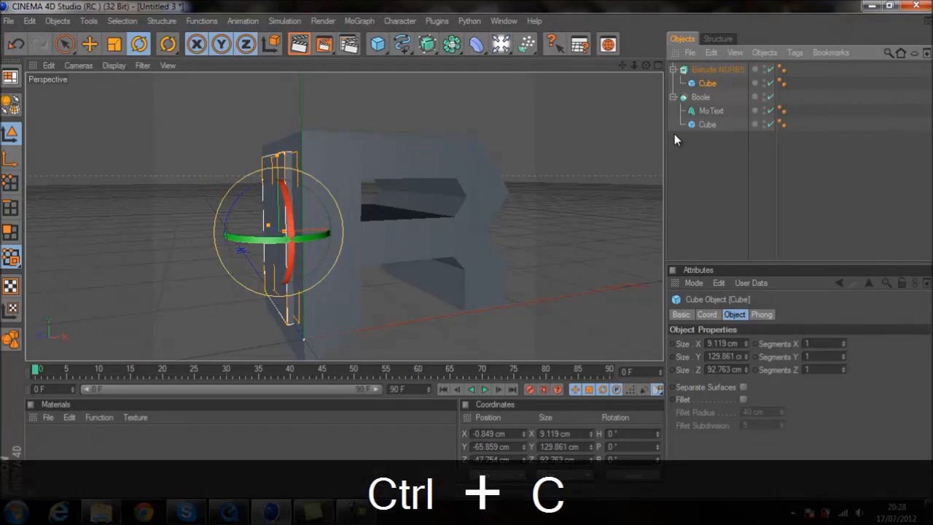
key(ctrl+v)
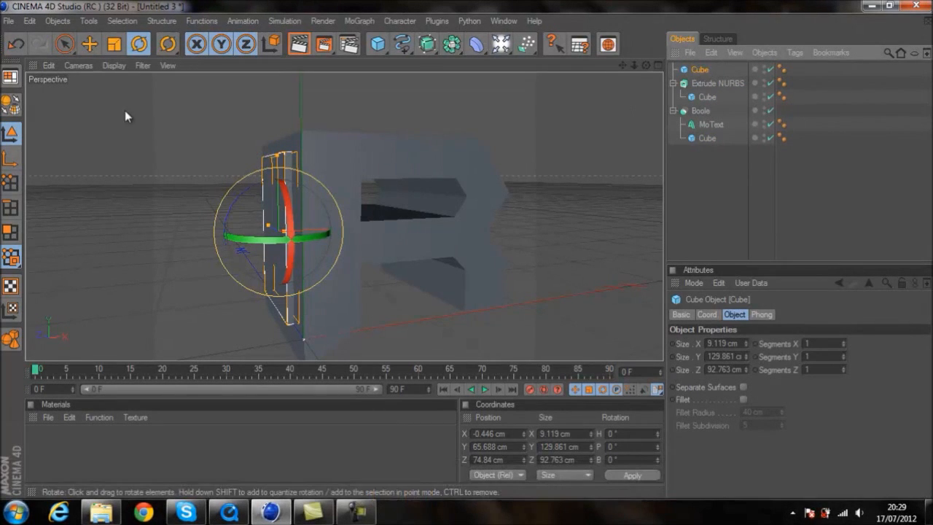
mouse_move(276, 164)
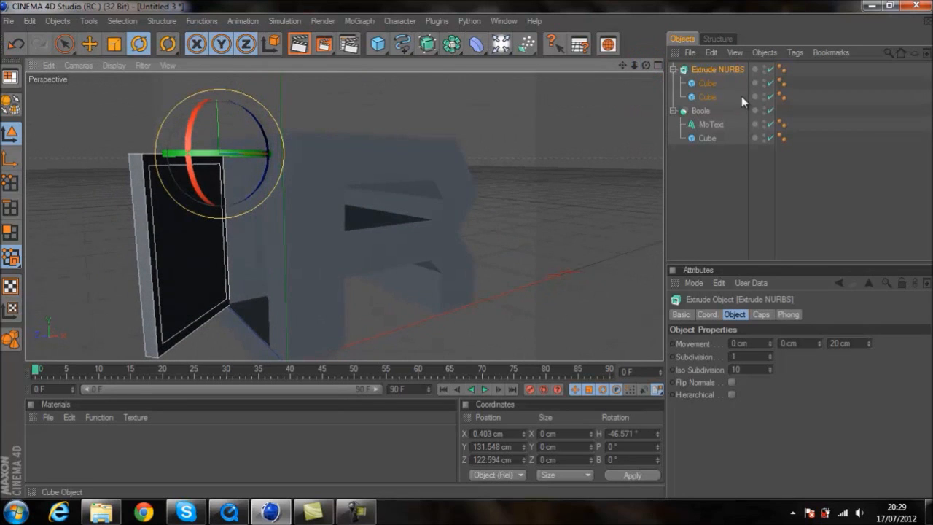
click(707, 81)
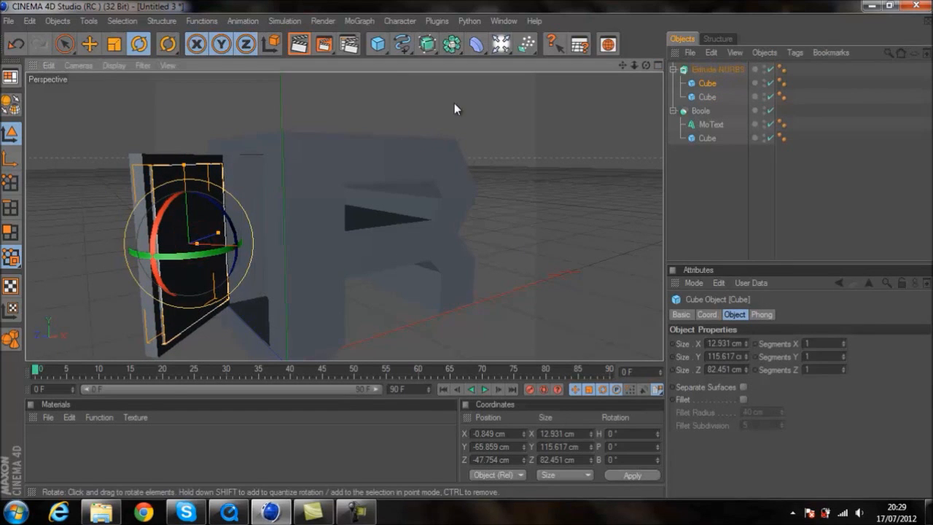
drag(455, 108, 467, 256)
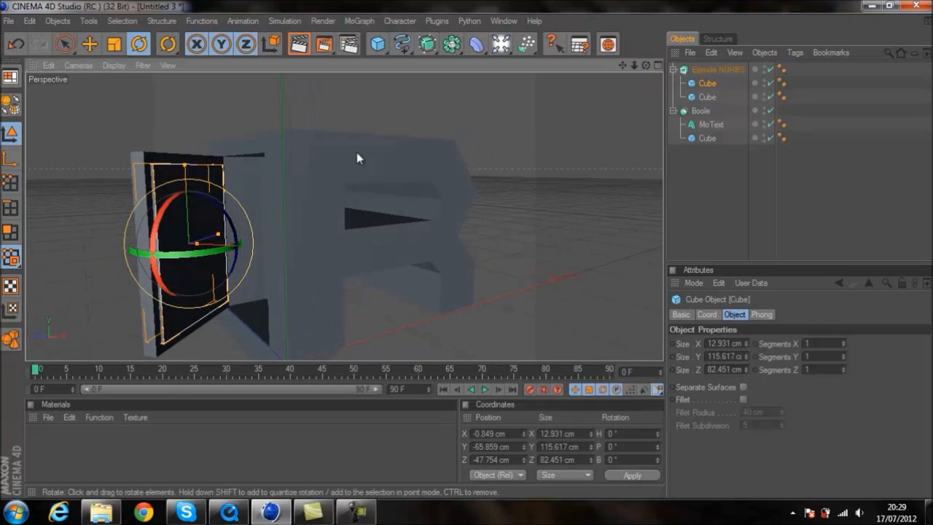
- Paste another cube under the hinge and rotate the door panel outward so it stands ajar
key(ctrl+c)
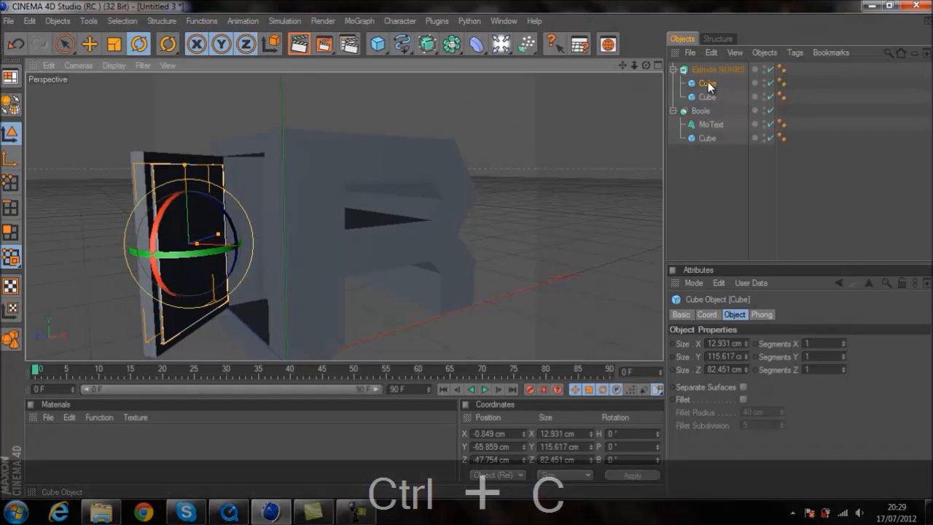
key(ctrl+v)
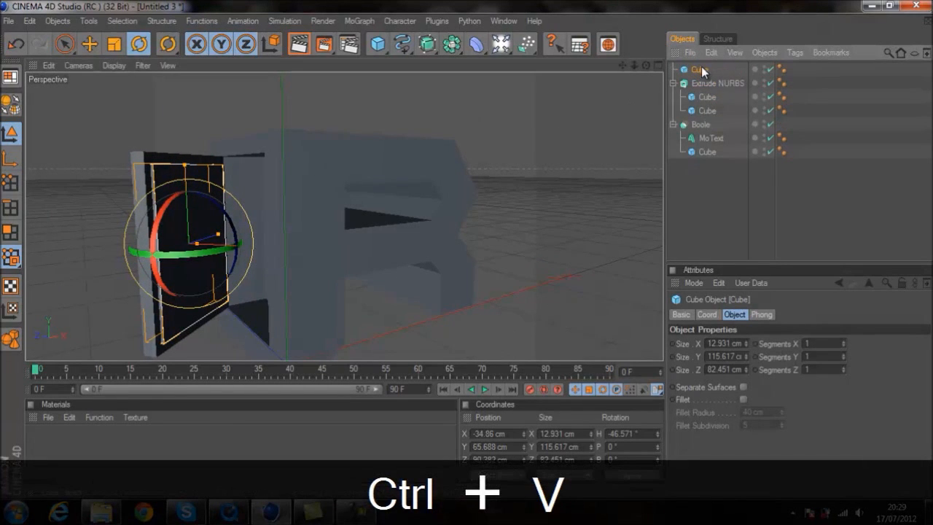
key(ctrl+v)
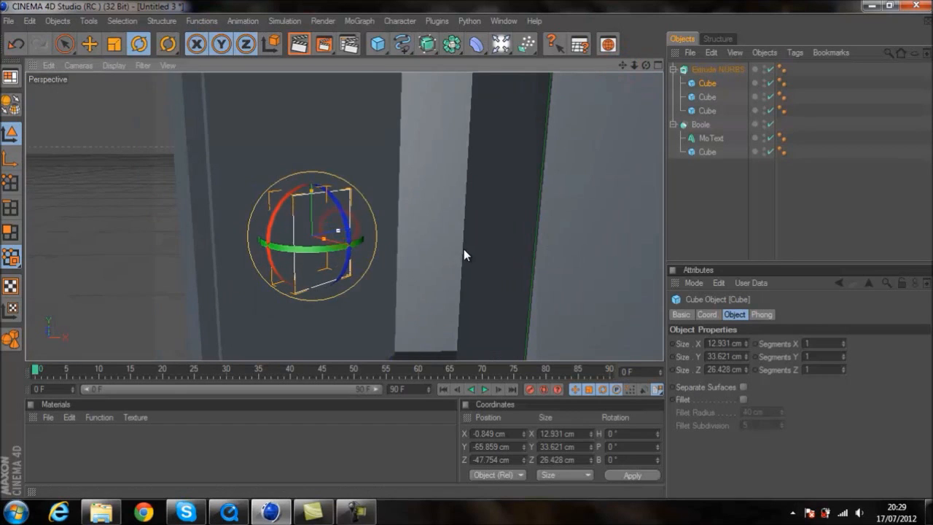
drag(358, 241, 332, 241)
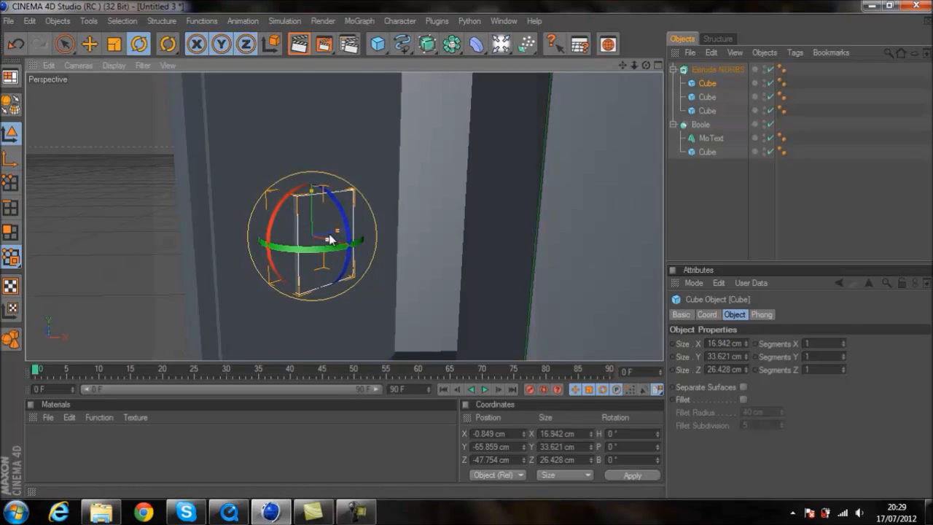
click(89, 44)
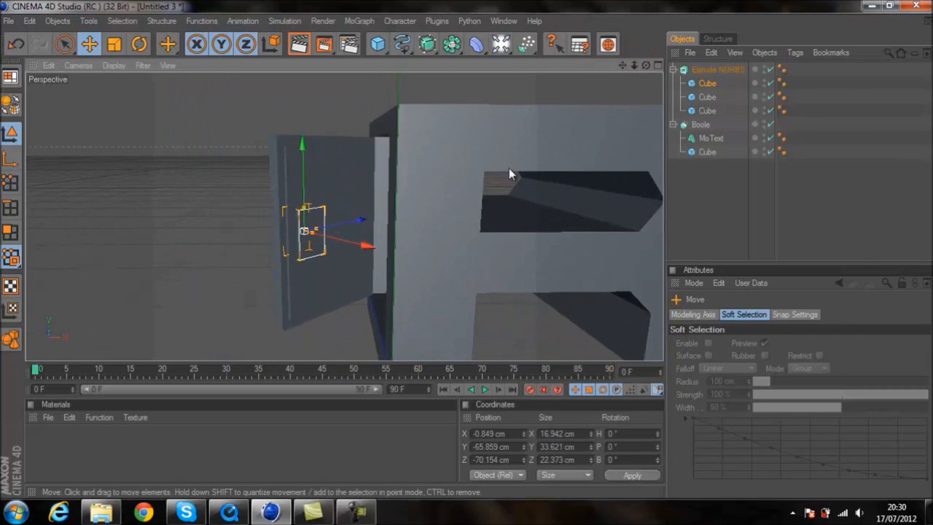
click(722, 184)
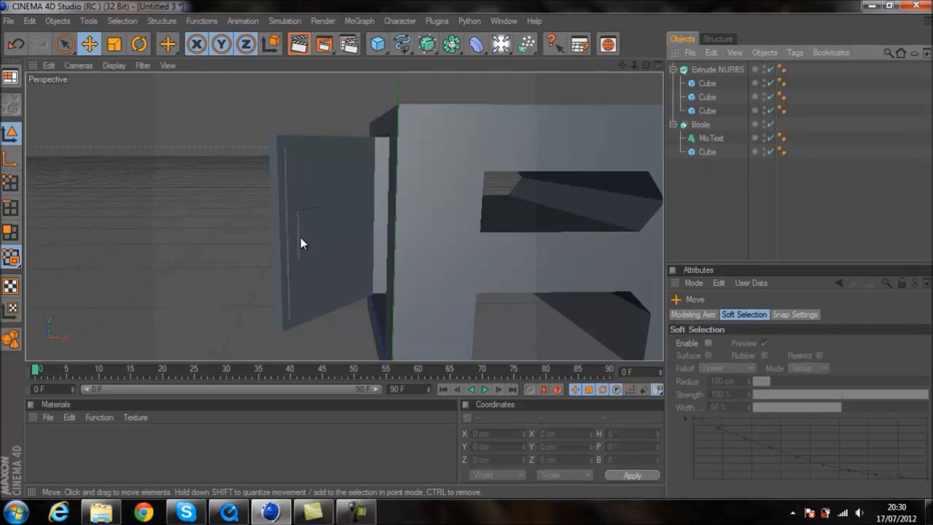
mouse_move(590, 178)
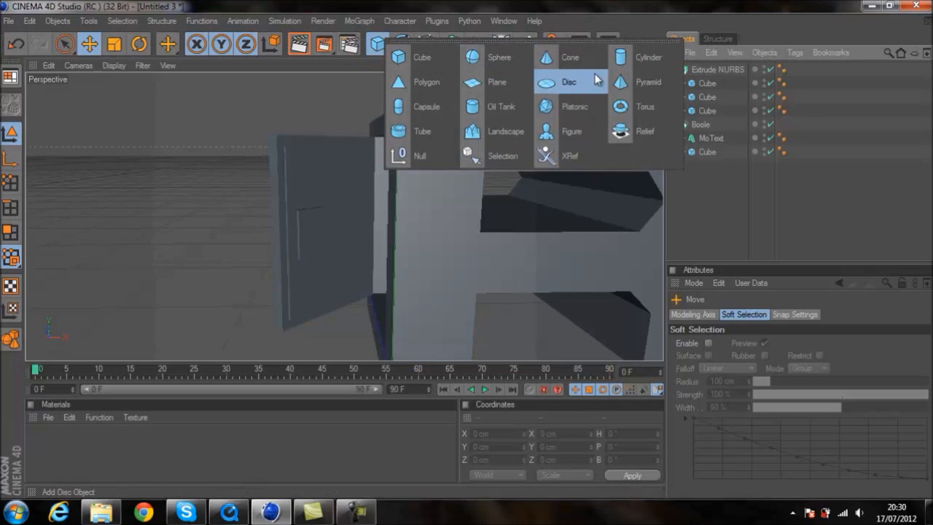
- Add a Capsule and scale it down to a roughly 5.6×15 cm door handle
click(426, 107)
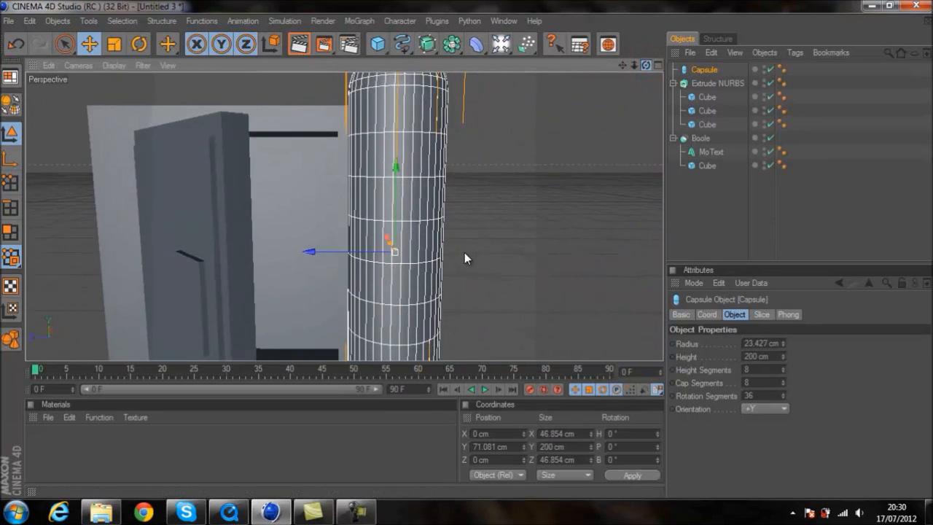
click(114, 43)
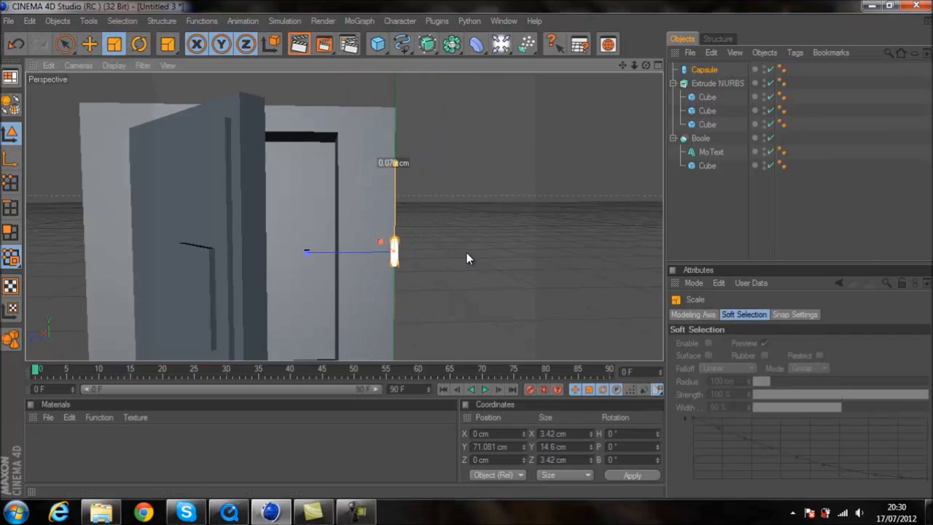
drag(394, 164, 394, 101)
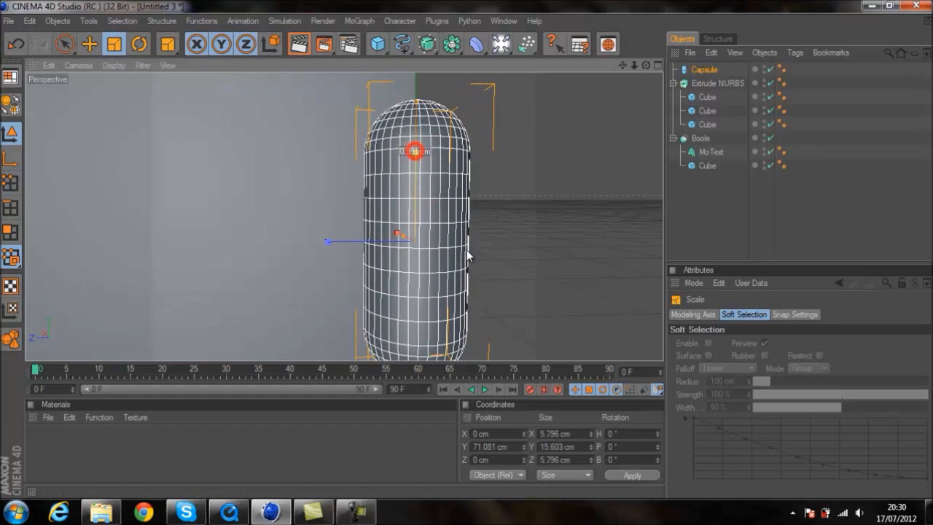
click(635, 64)
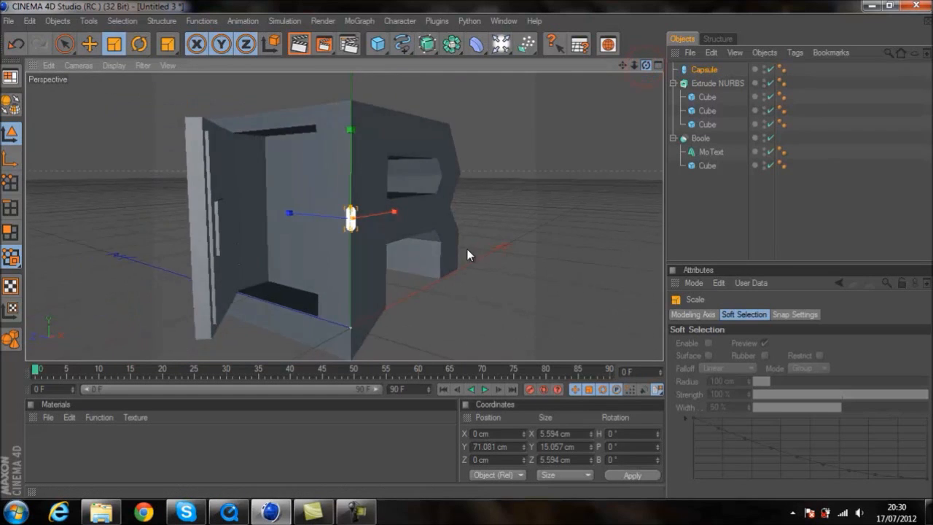
- Turn the capsule sideways and tilt it to match the door's angle
click(140, 44)
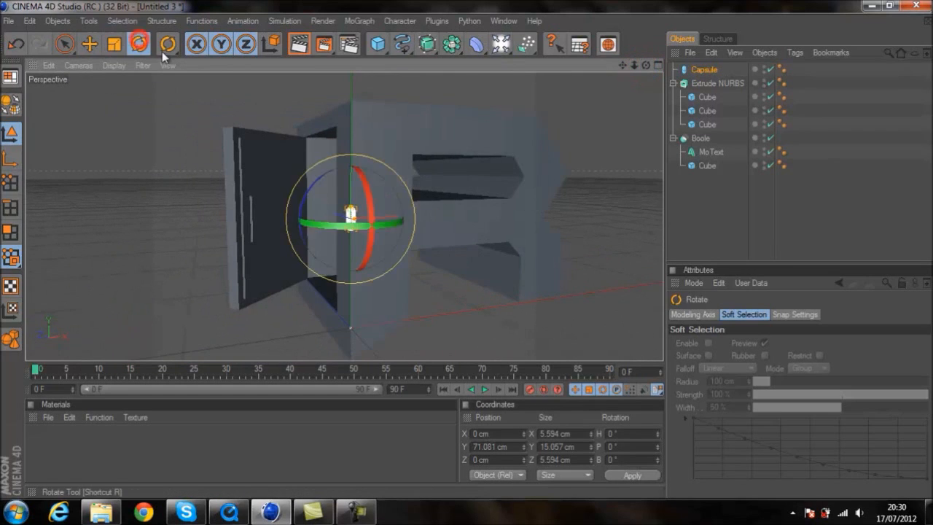
drag(357, 219, 401, 318)
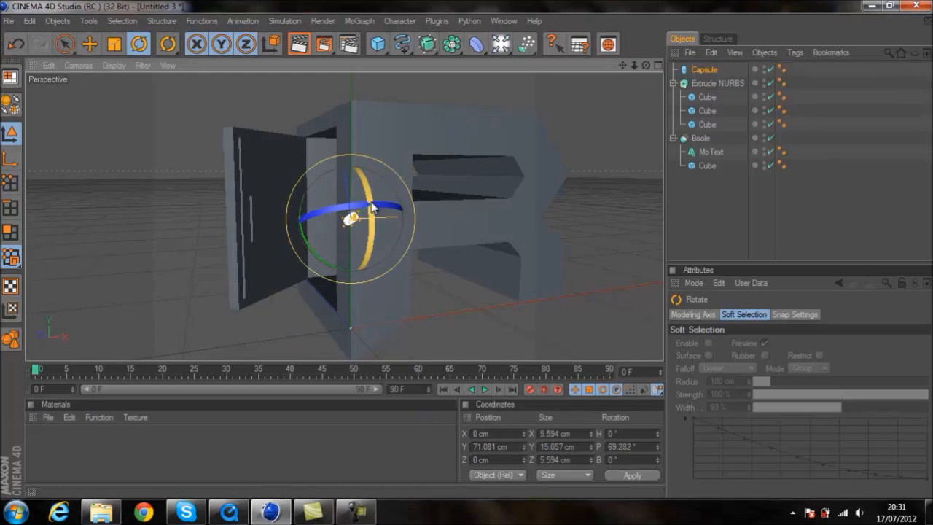
drag(372, 207, 467, 253)
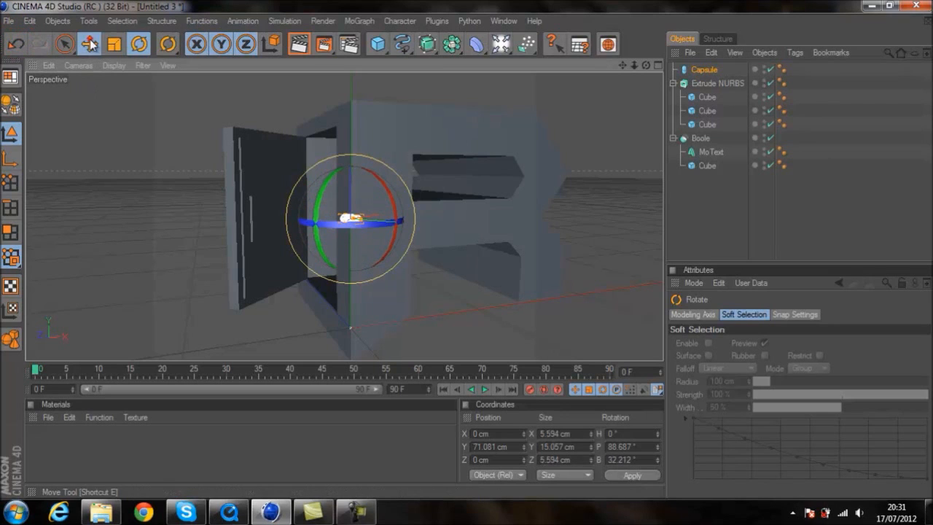
- Move the capsule against the door face as a handle and group it under the Extrude NURBS
click(89, 44)
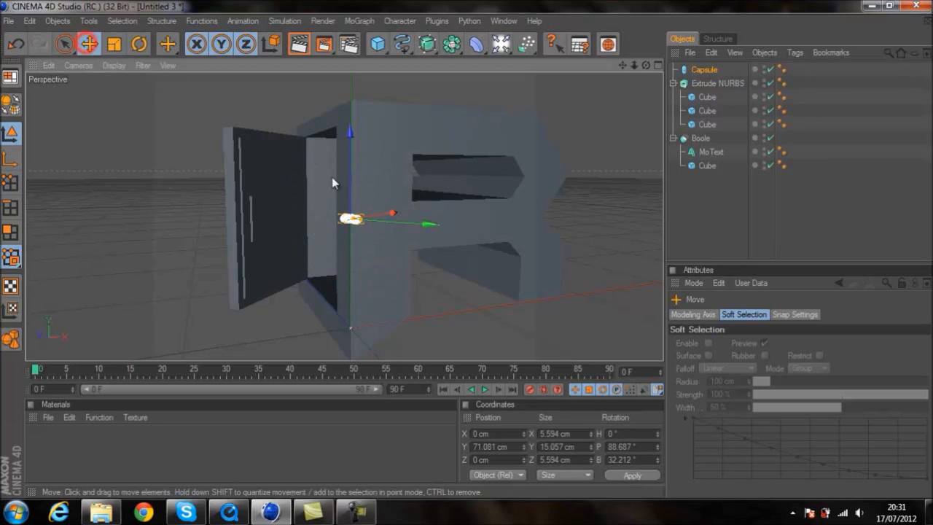
drag(357, 219, 266, 213)
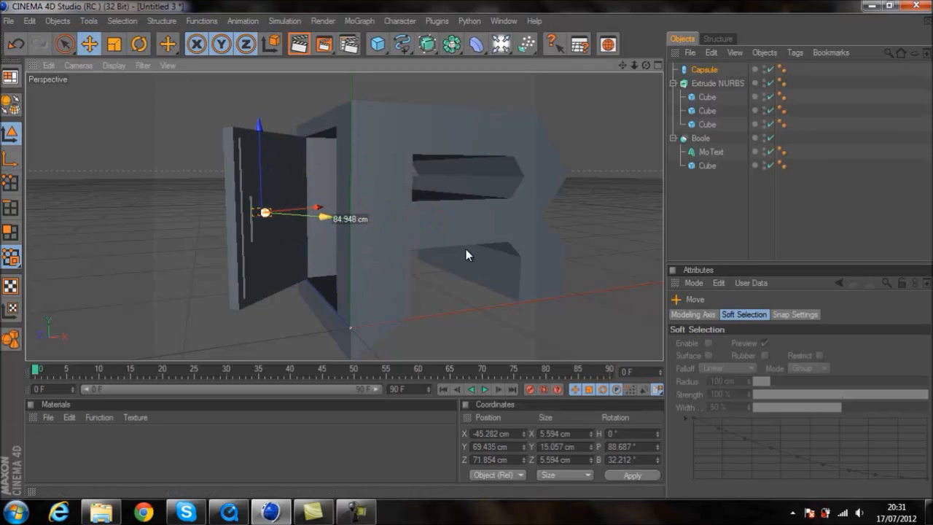
drag(314, 211, 314, 204)
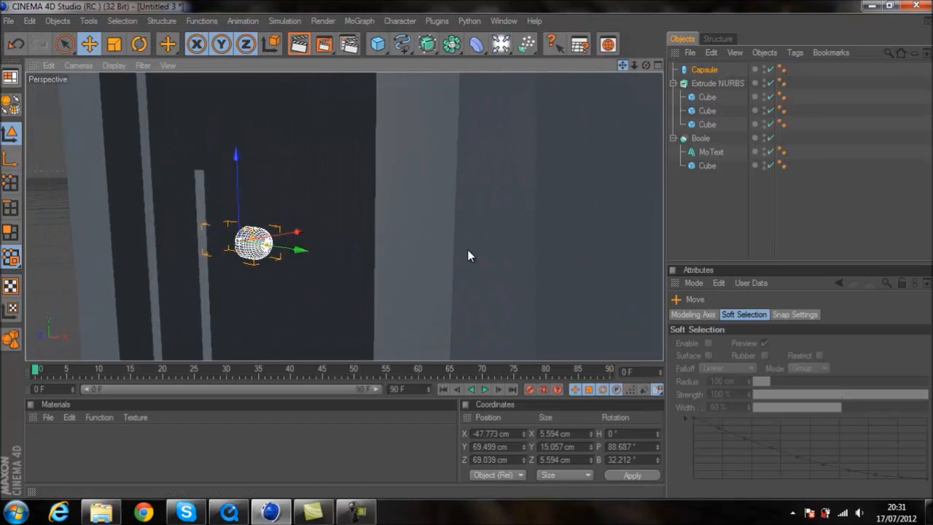
click(645, 65)
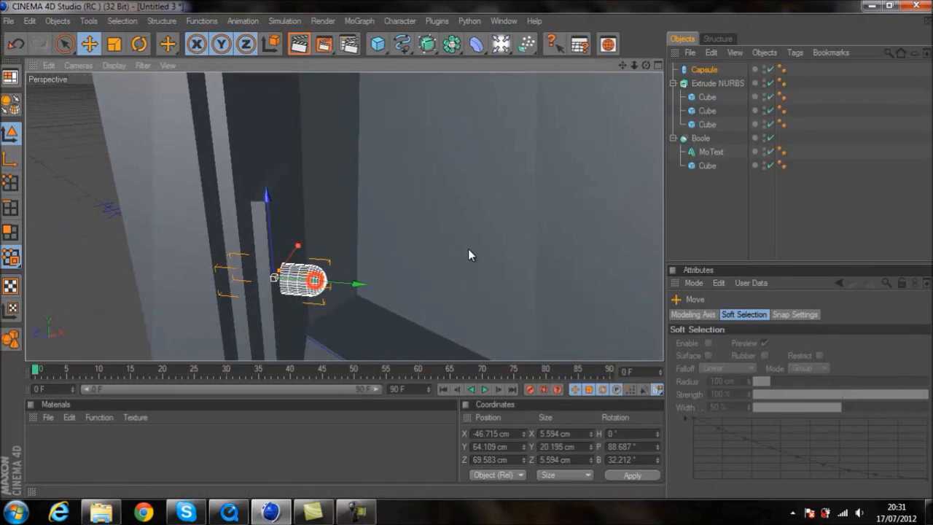
drag(328, 283, 358, 283)
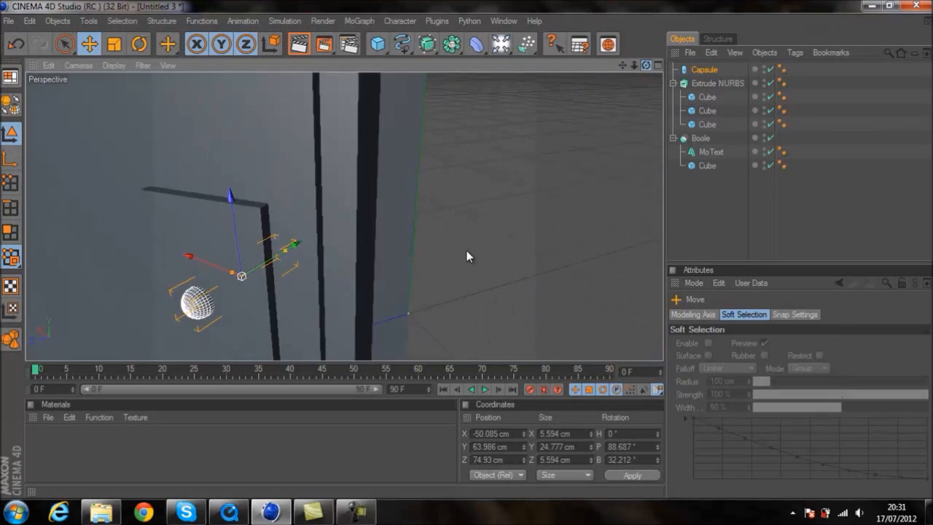
click(89, 43)
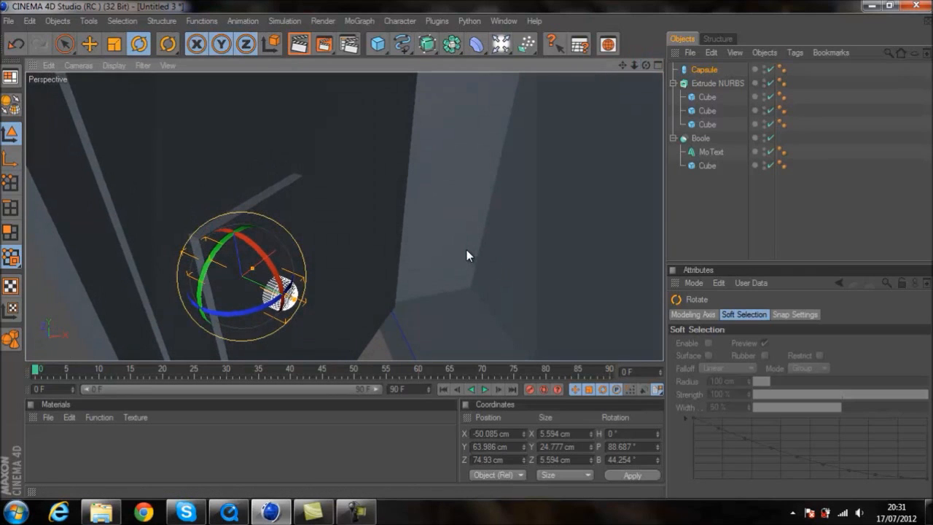
click(703, 83)
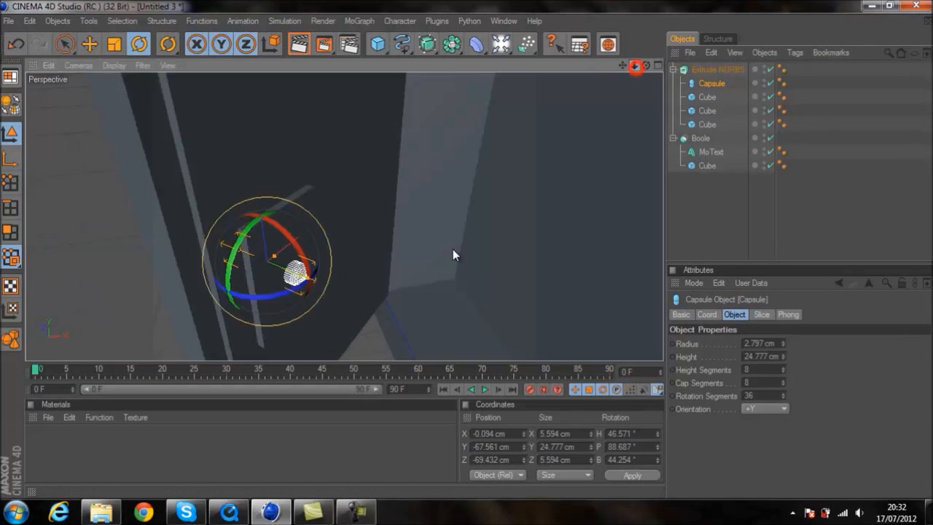
- Swing the door group, handle included, back until it is almost shut against the R
drag(452, 255, 467, 256)
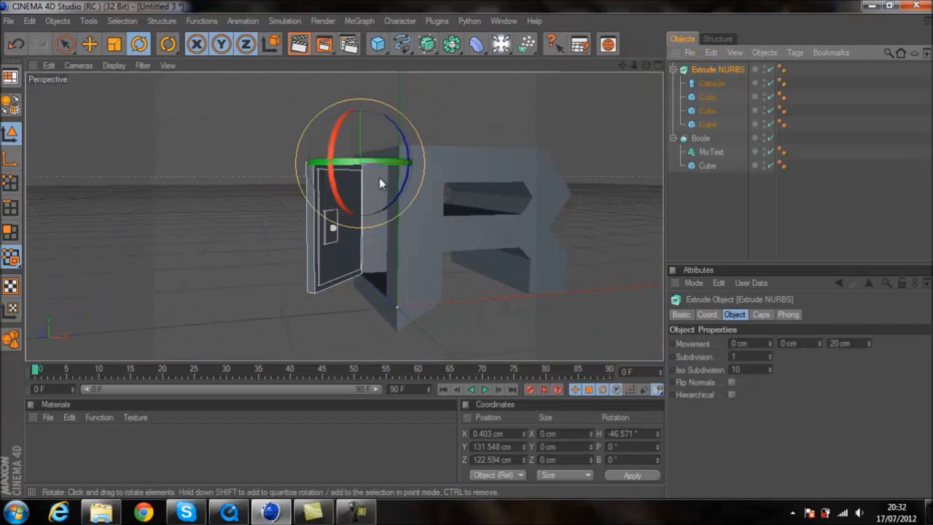
drag(379, 182, 394, 164)
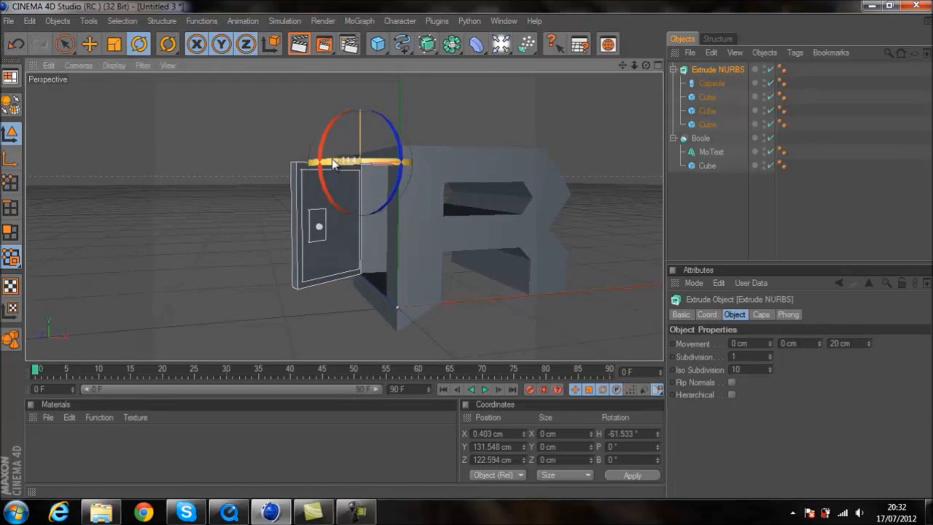
drag(332, 162, 397, 178)
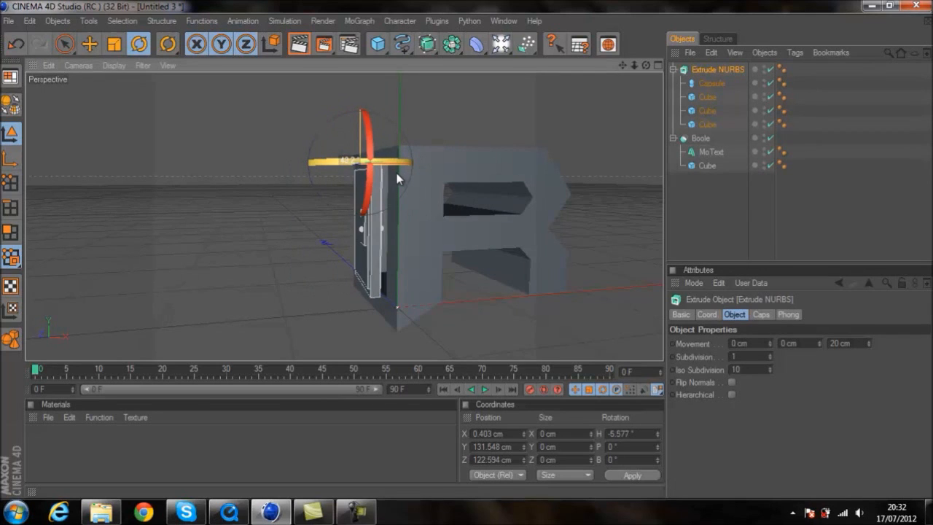
click(350, 44)
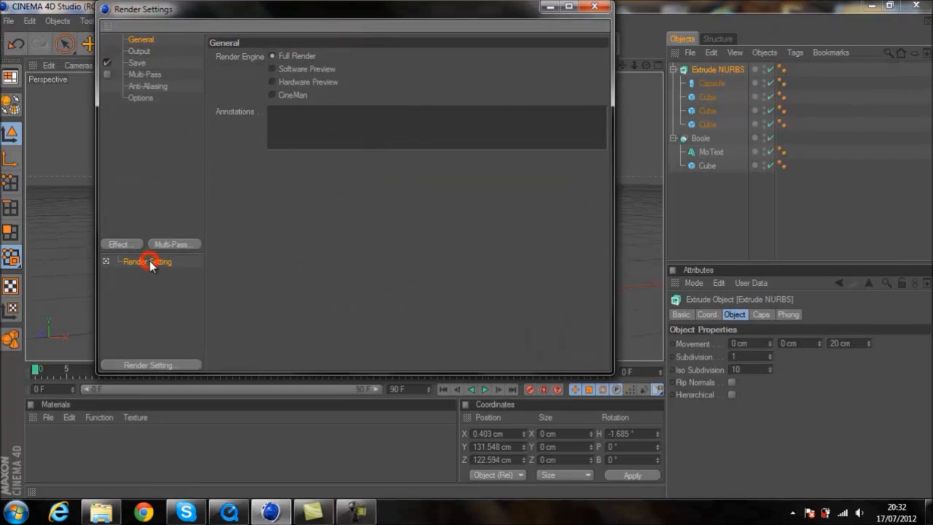
- Load a saved render settings preset and review the output resolution and frame range
right_click(146, 262)
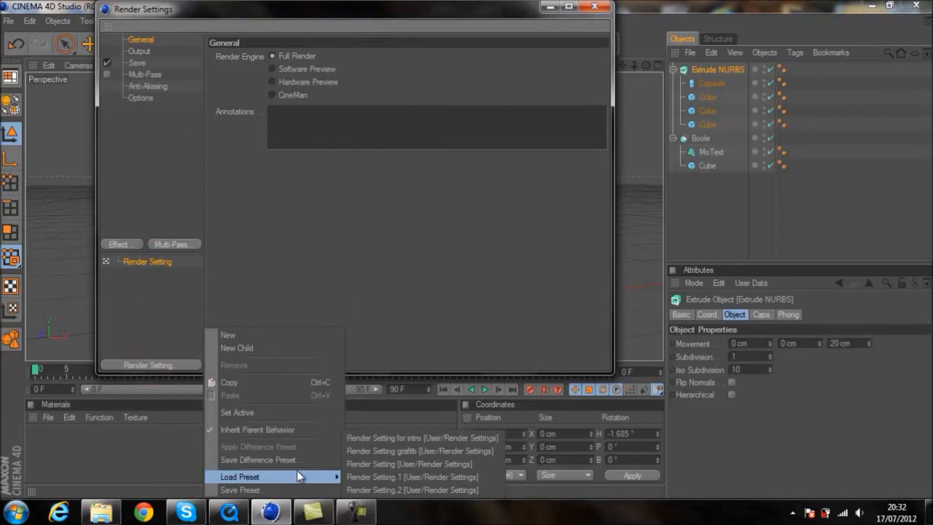
click(422, 437)
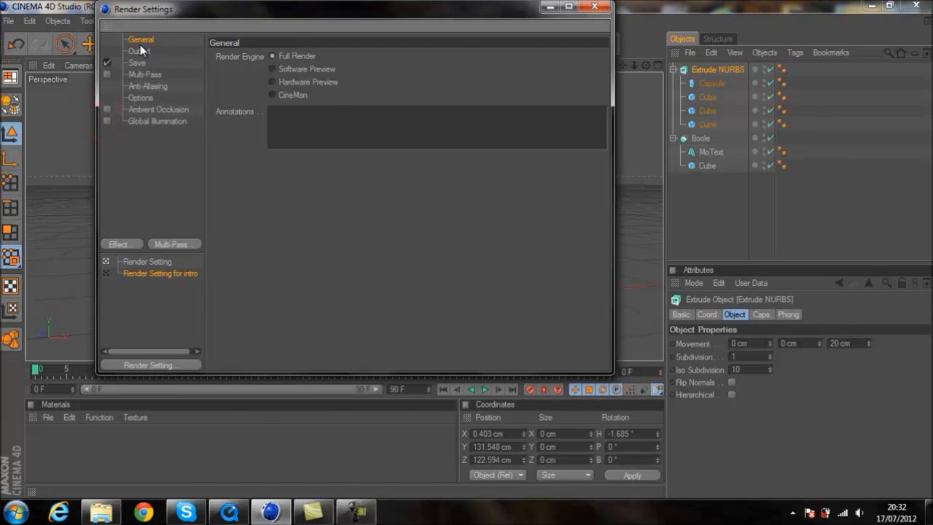
click(138, 51)
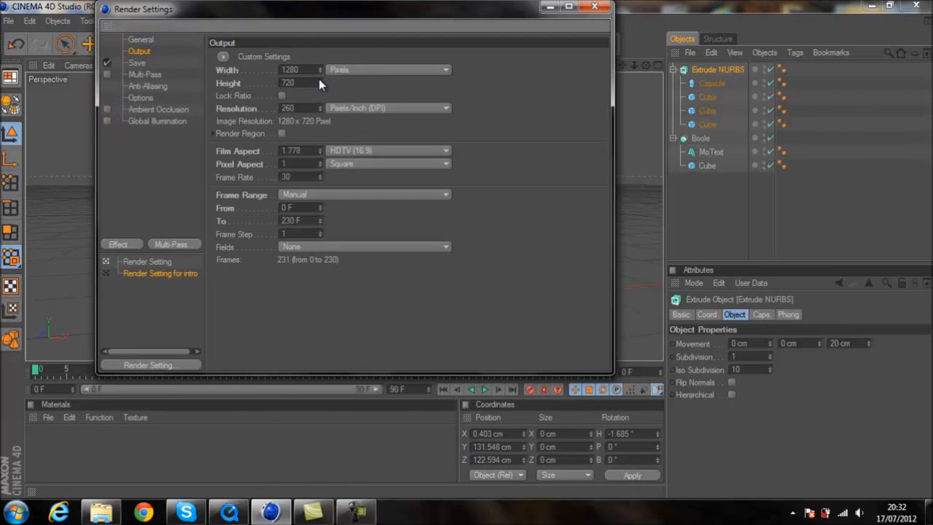
mouse_move(324, 192)
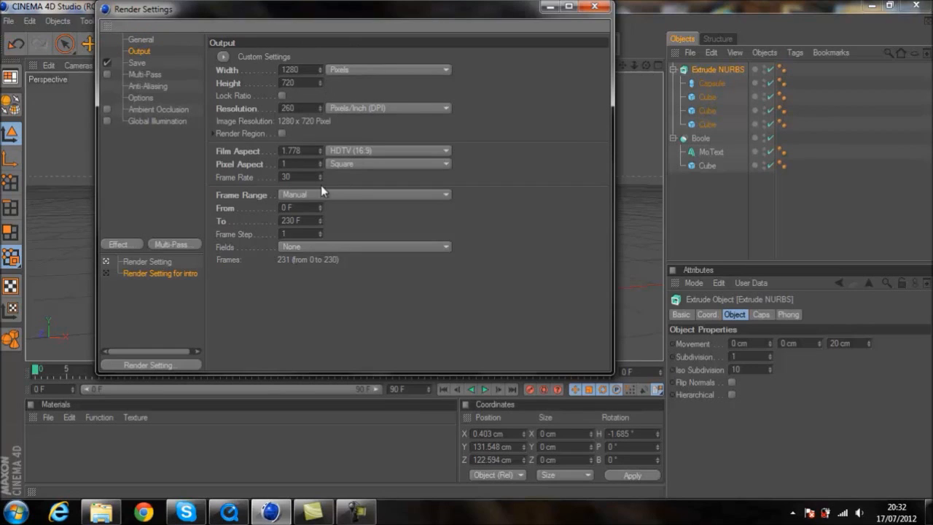
click(445, 194)
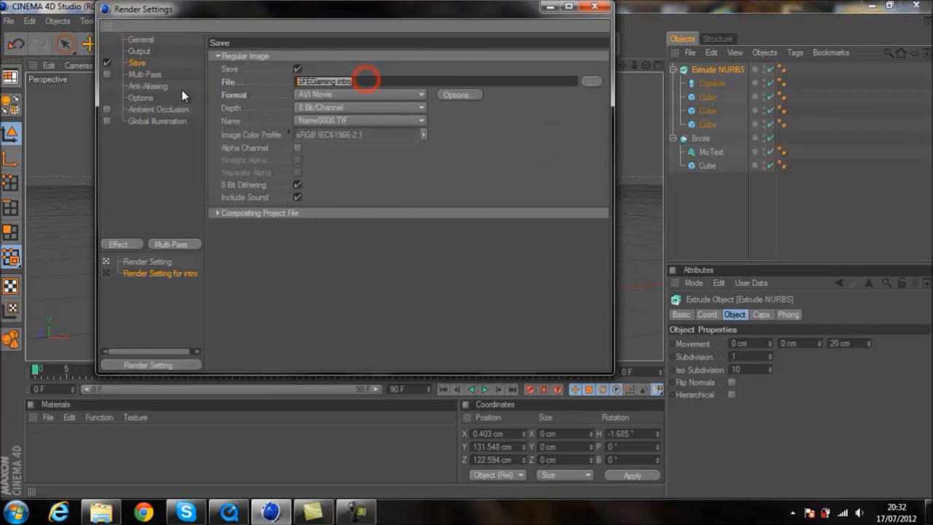
- Name the output 'Tutorial' in QuickTime Movie format with Best anti-aliasing, then close the settings
text(Tutorial)
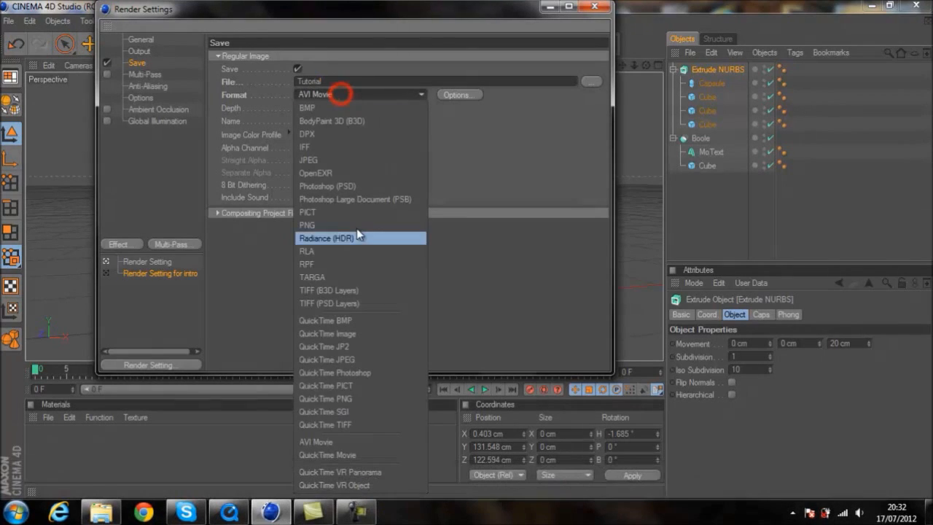
click(326, 455)
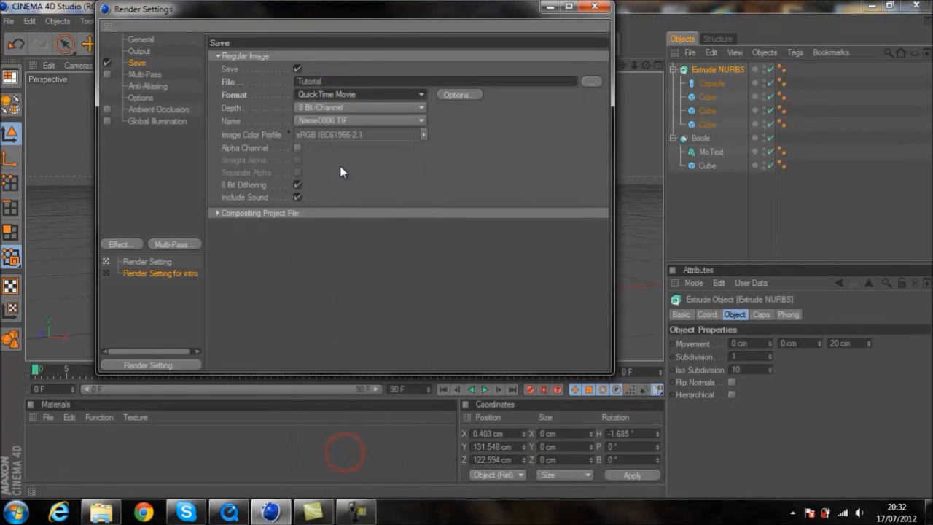
click(148, 86)
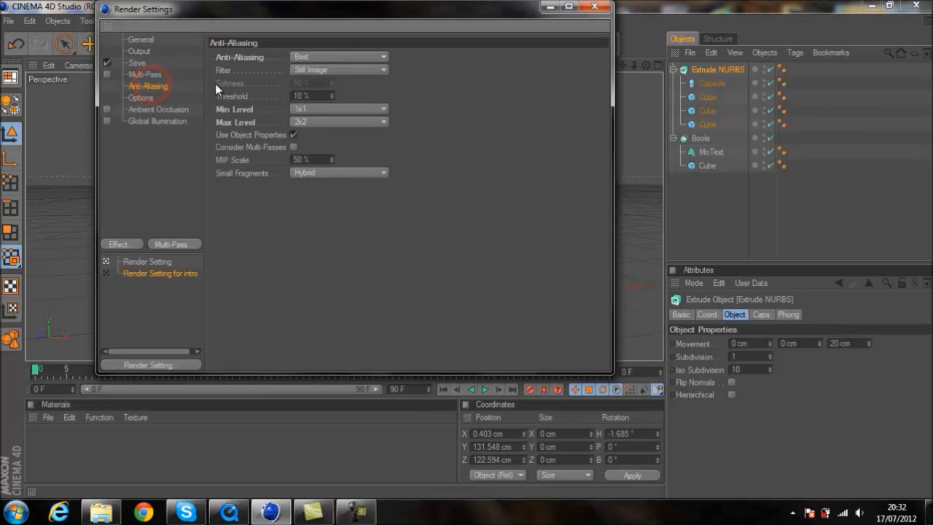
mouse_move(478, 100)
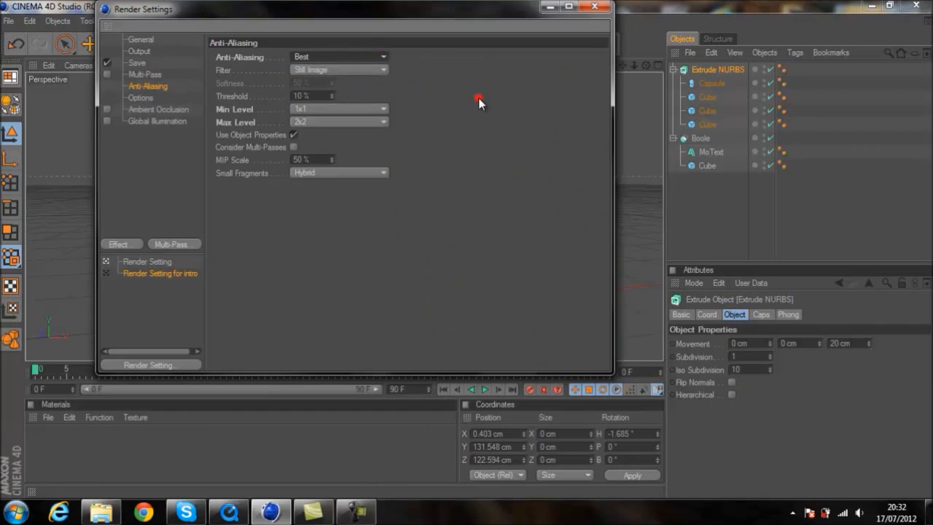
mouse_move(307, 130)
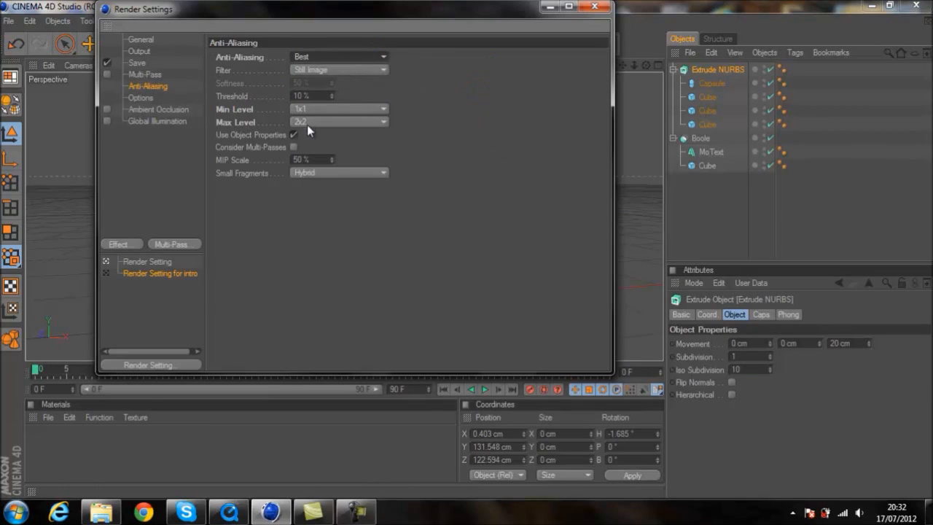
mouse_move(307, 115)
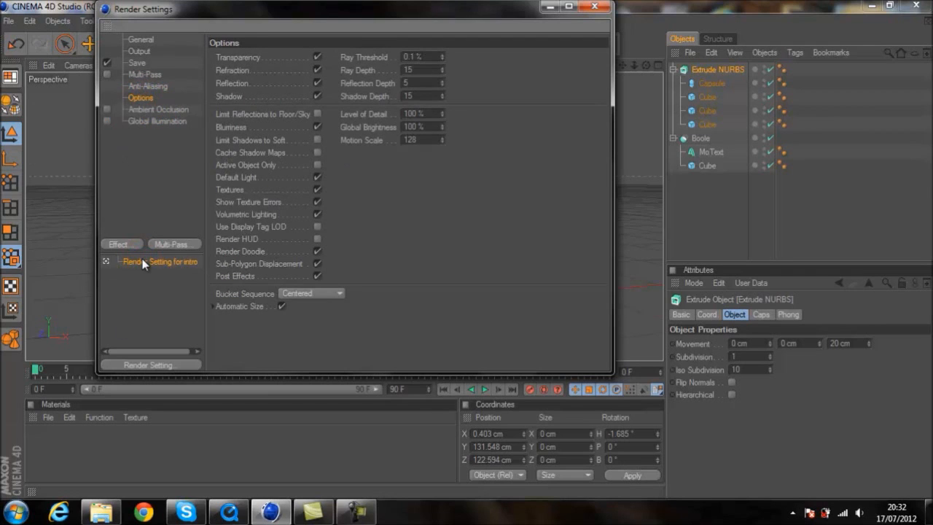
click(595, 8)
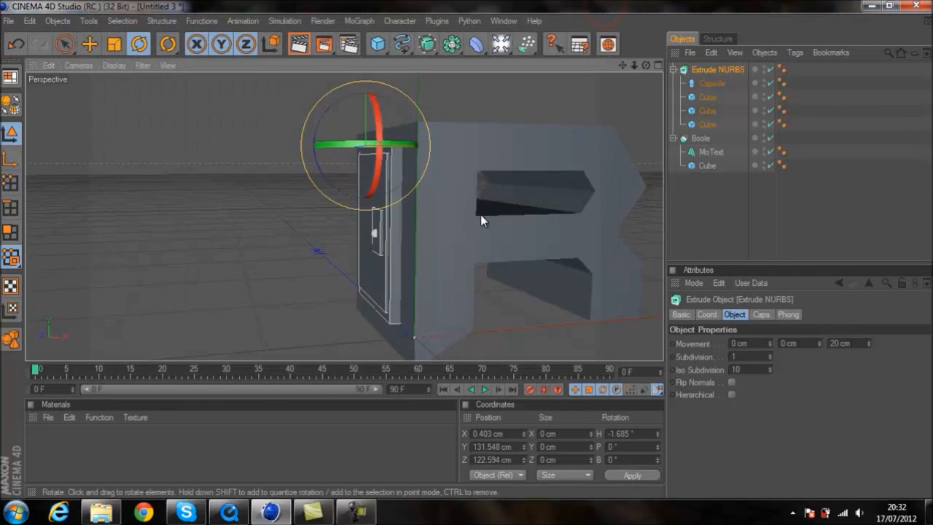
drag(481, 219, 467, 255)
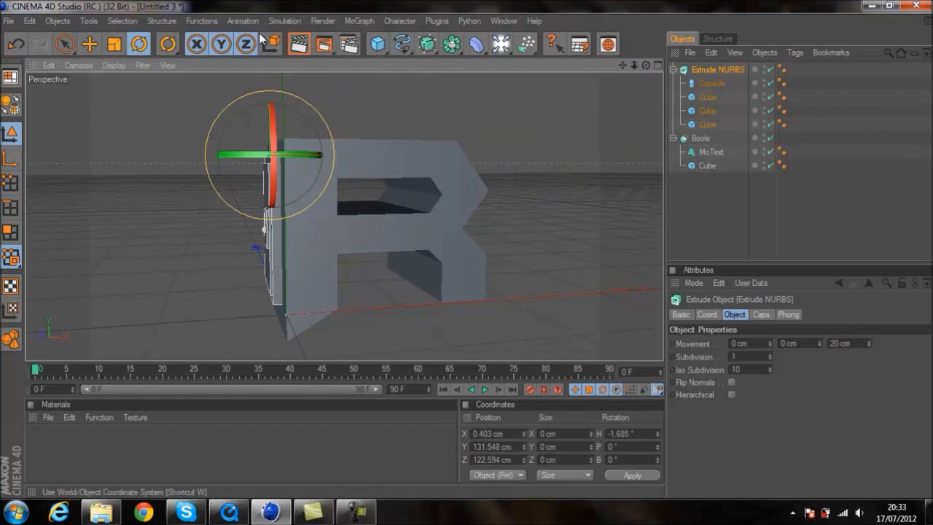
click(298, 44)
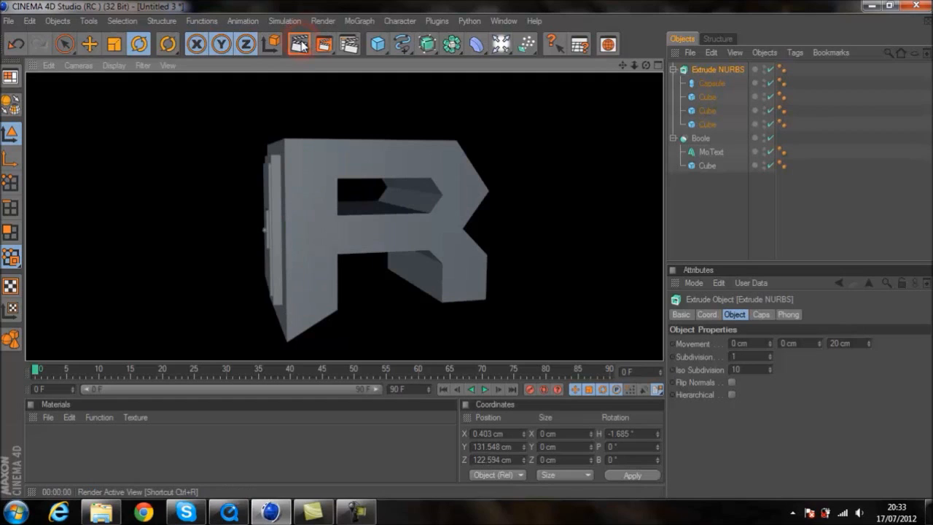
click(299, 43)
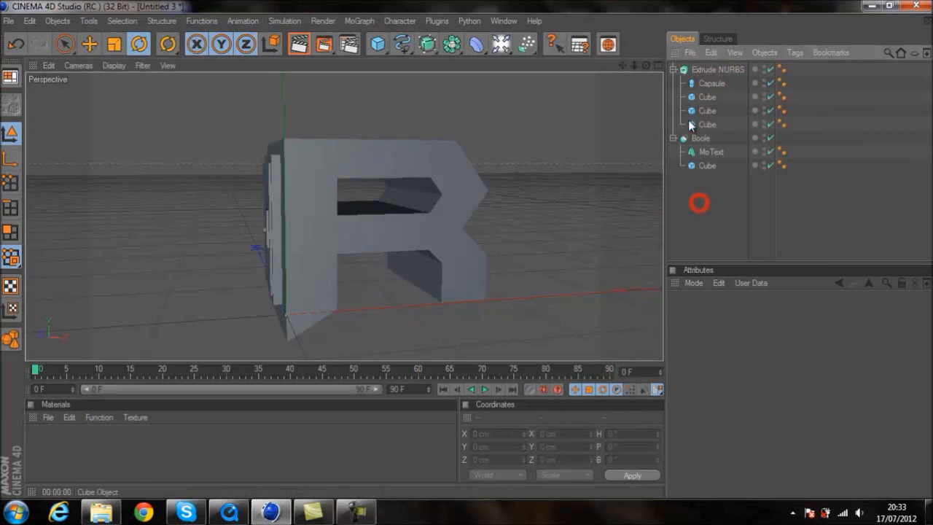
- Add a Floor object beneath the R and reselect the Extrude NURBS
click(674, 70)
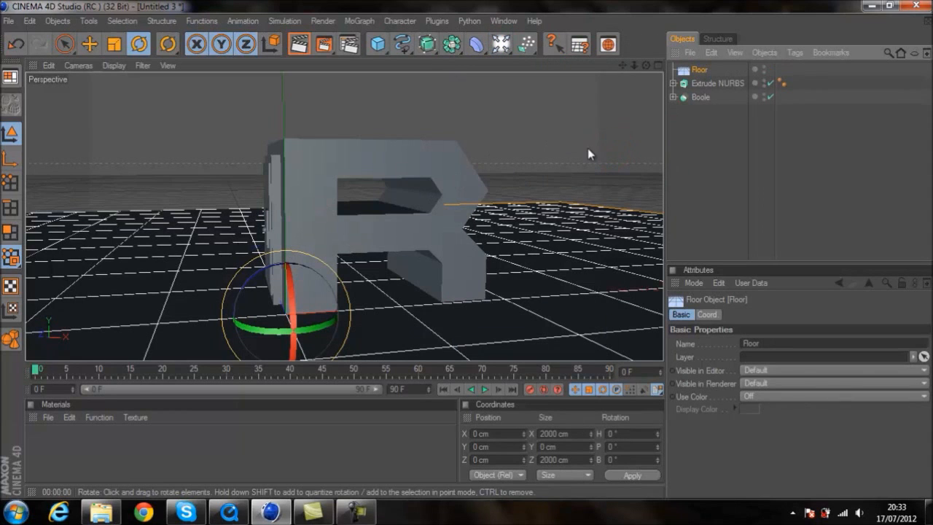
mouse_move(449, 292)
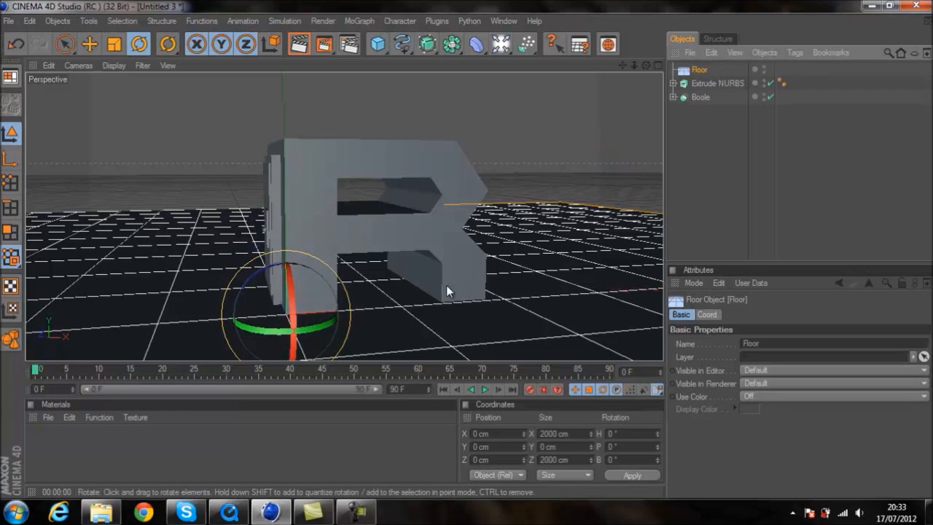
click(718, 83)
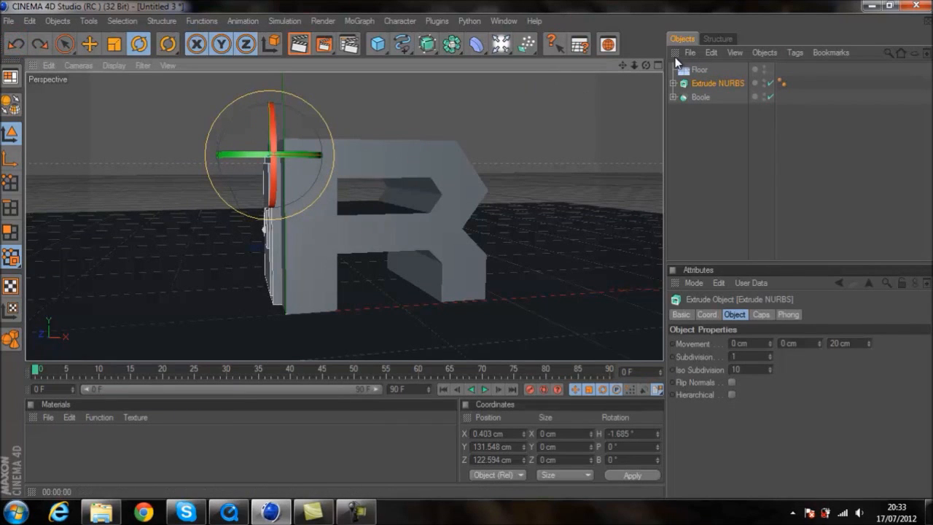
mouse_move(306, 162)
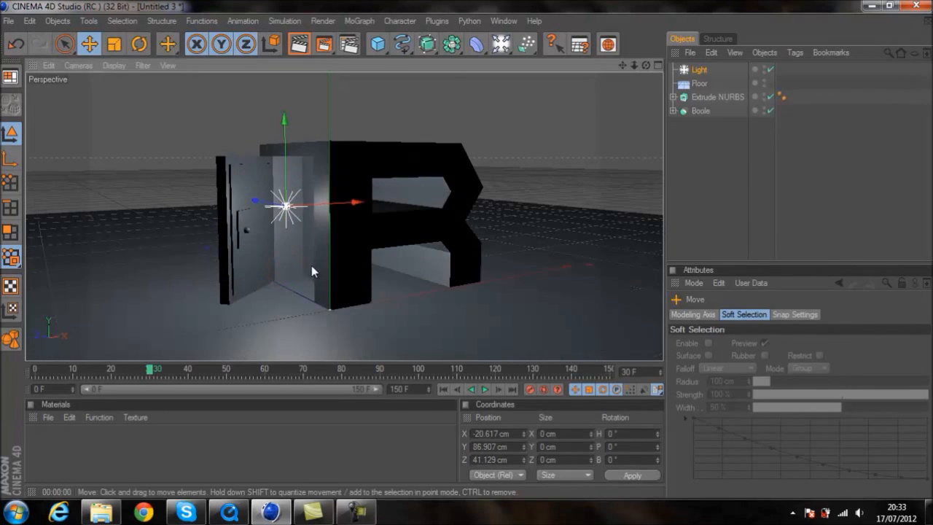
- Move the new light just in front of the R's open door
drag(309, 201, 285, 203)
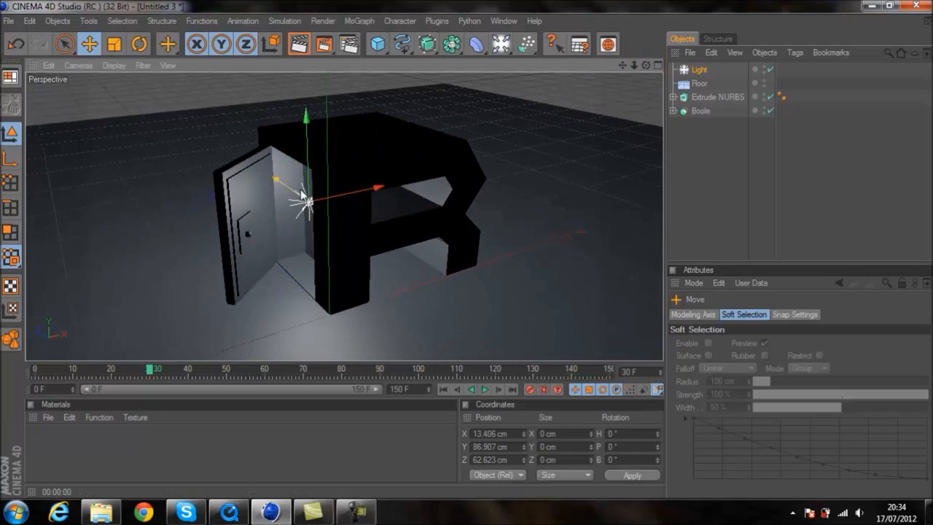
- Set the light's colour to a pale pinkish red in the Color Picker
click(699, 70)
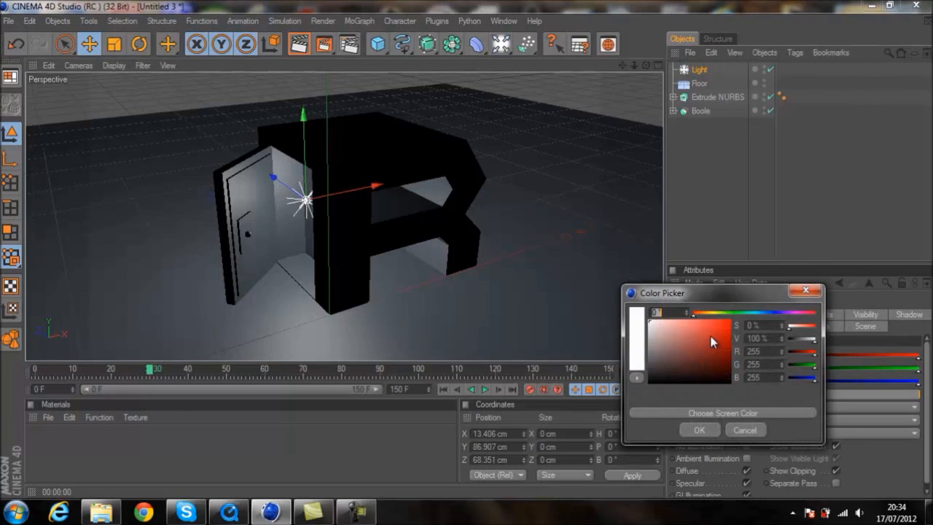
click(678, 326)
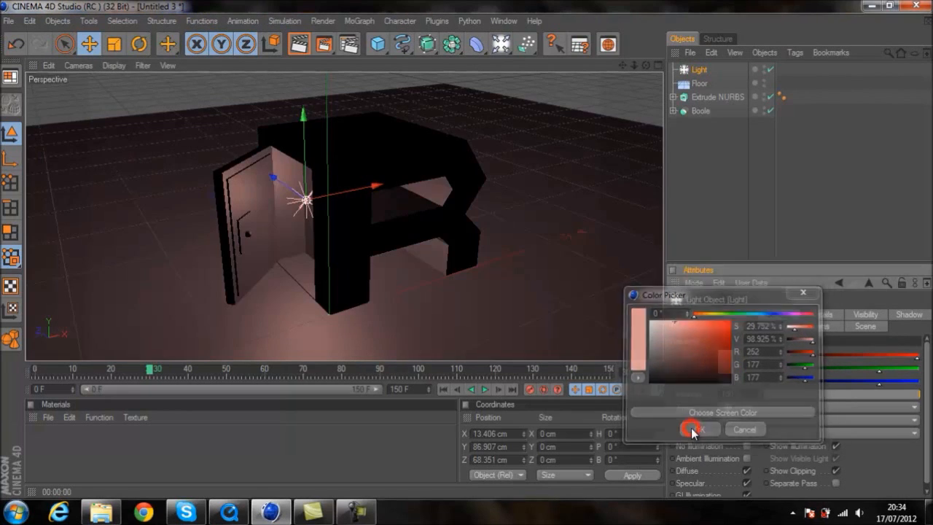
click(691, 429)
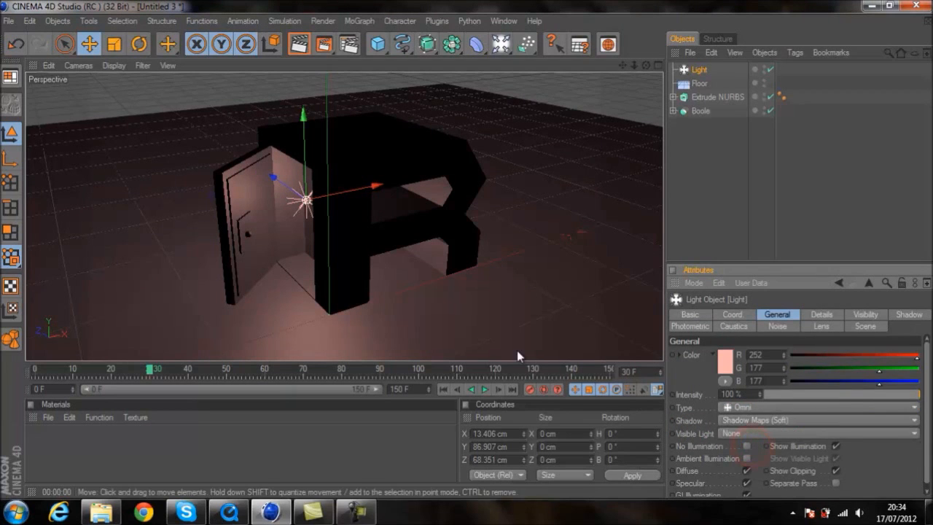
mouse_move(639, 78)
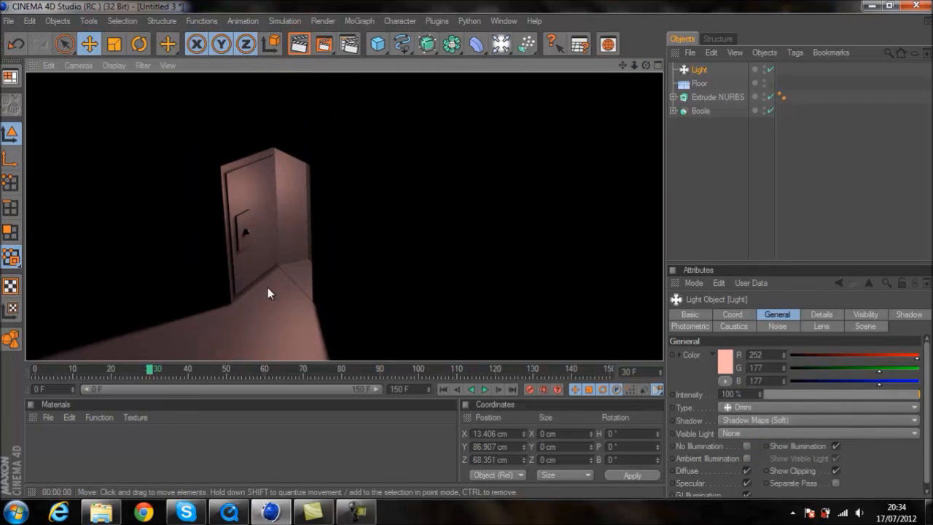
mouse_move(353, 163)
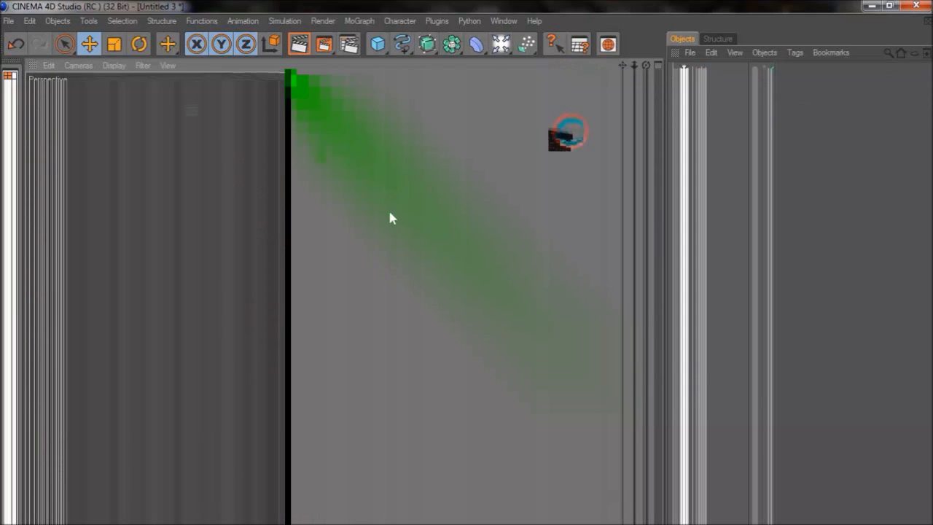
- Add a second light, place it up behind the letter and duplicate it
click(502, 44)
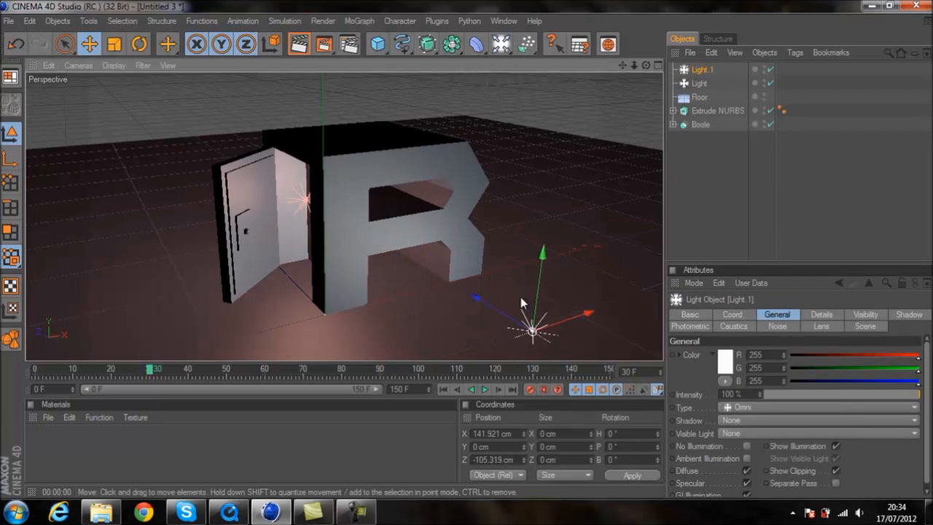
drag(532, 328, 627, 299)
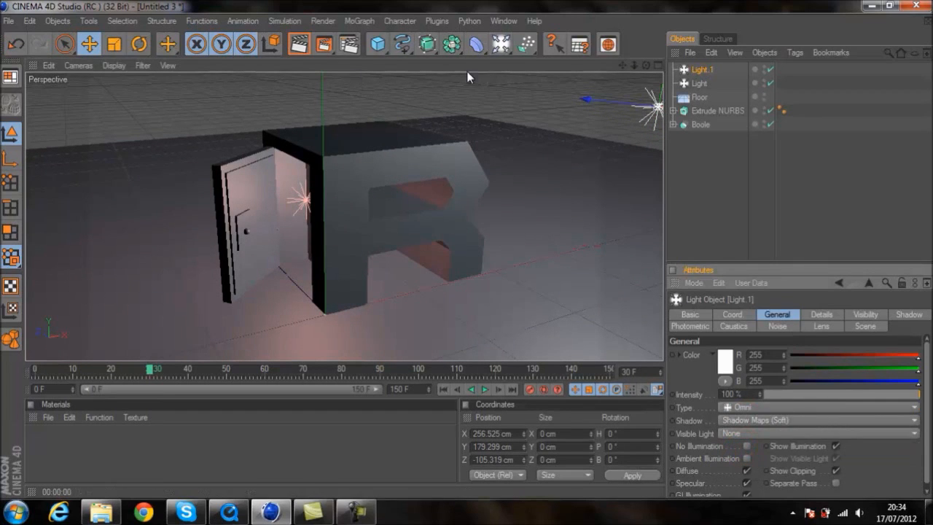
key(ctrl+v)
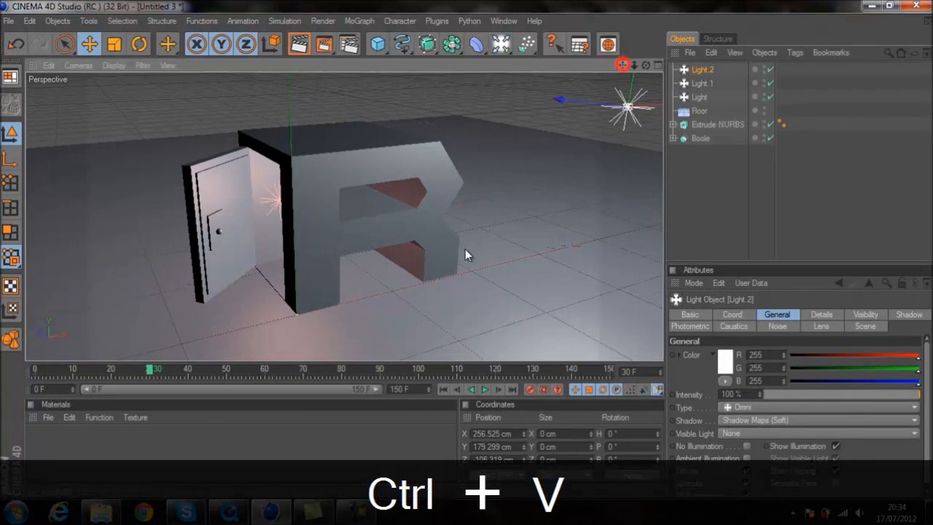
key(ctrl+v)
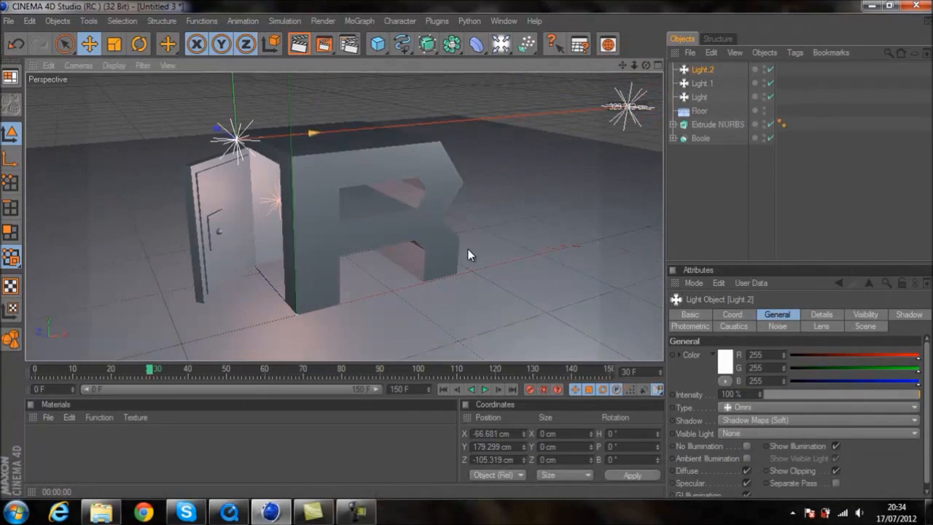
- Position the duplicated light up and to the right front of the R, then clear the render preview
drag(233, 139, 323, 131)
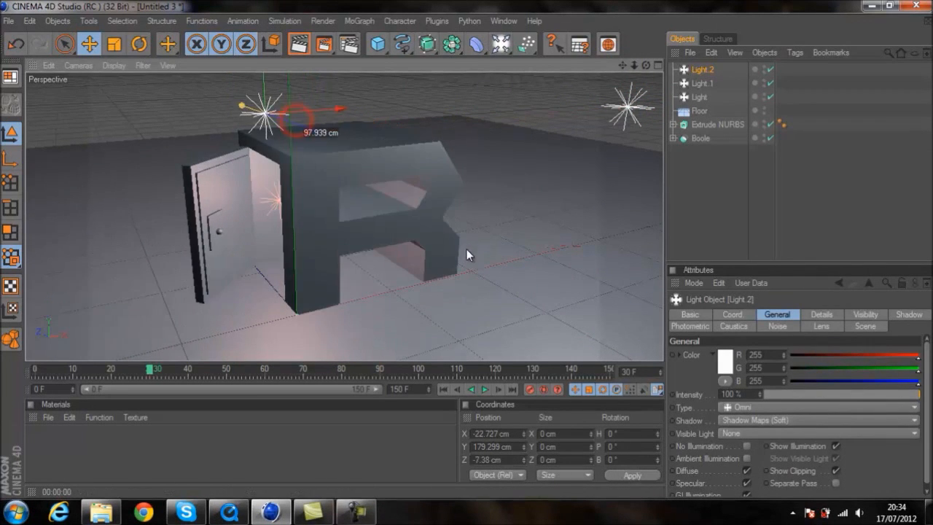
drag(294, 109, 426, 91)
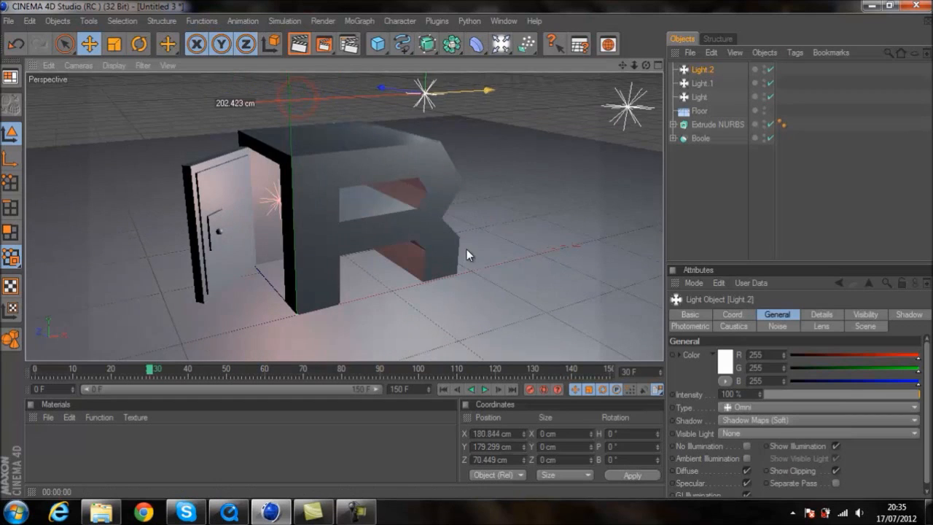
drag(426, 95, 365, 81)
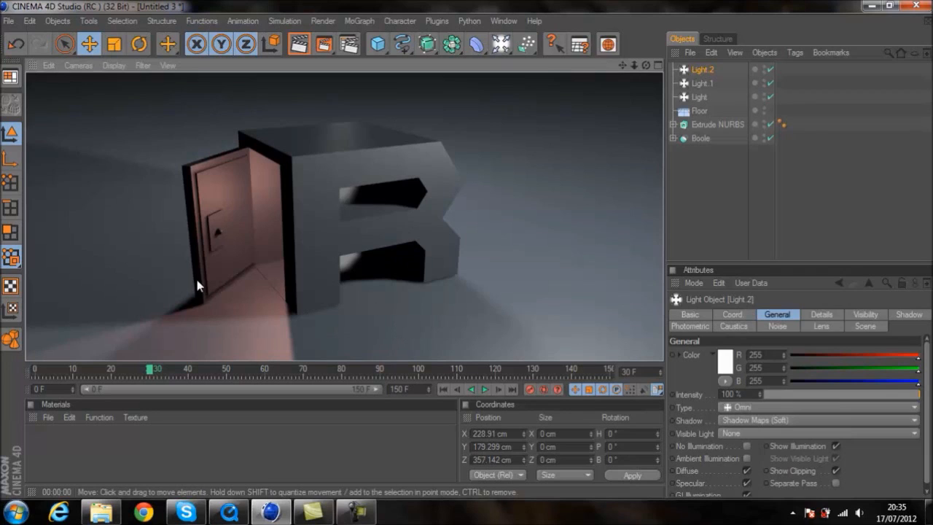
mouse_move(257, 284)
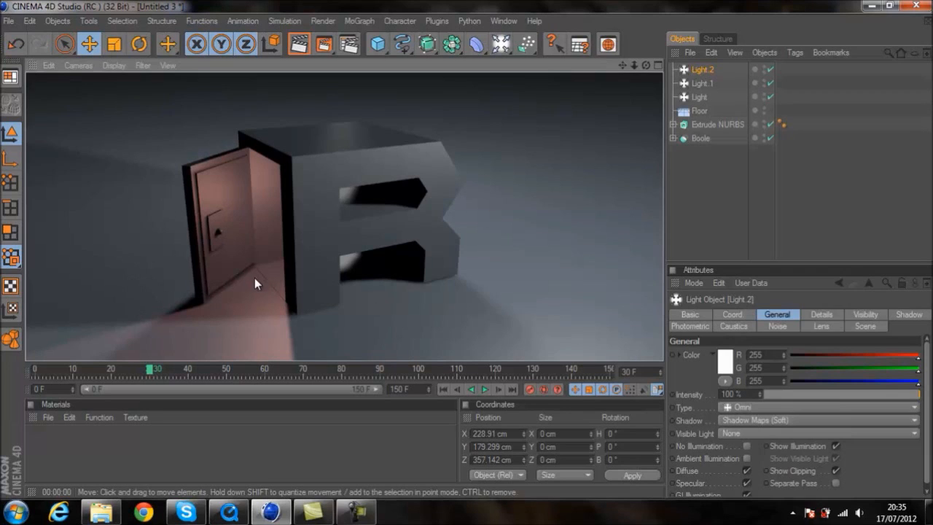
mouse_move(211, 273)
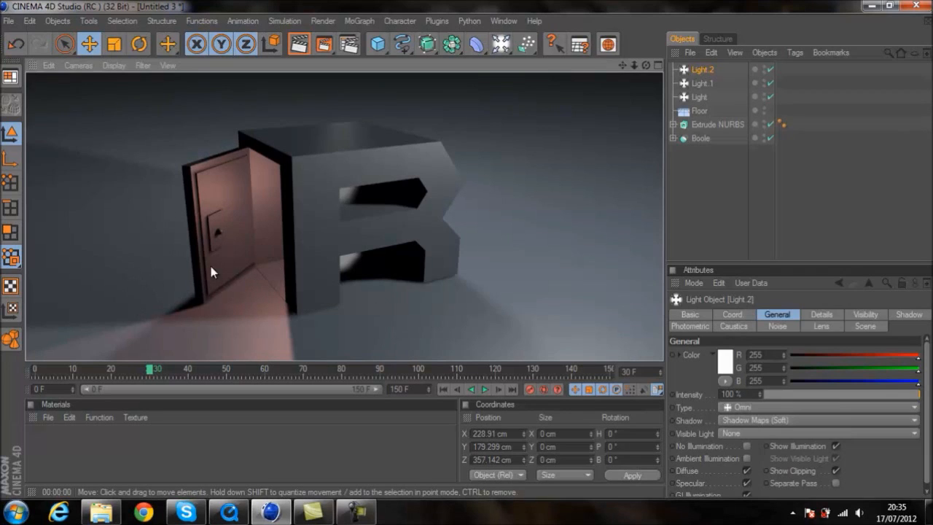
mouse_move(300, 239)
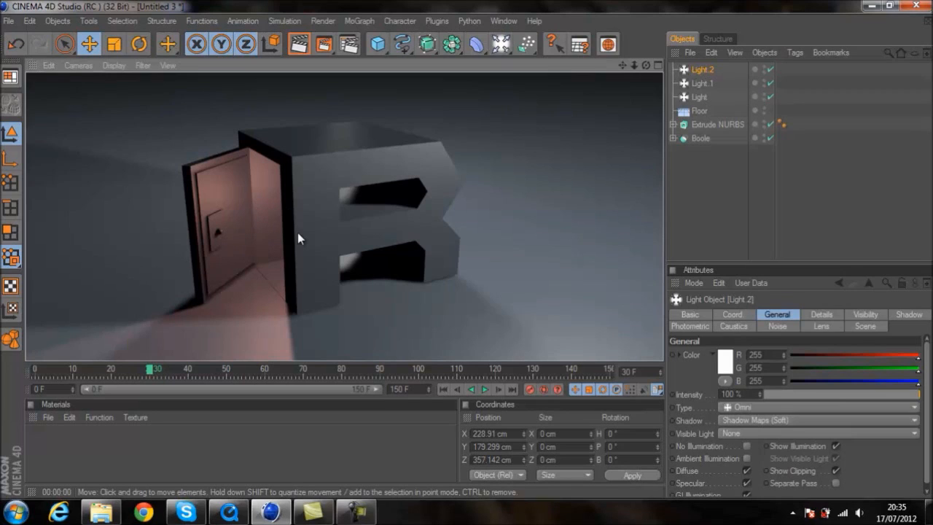
mouse_move(440, 257)
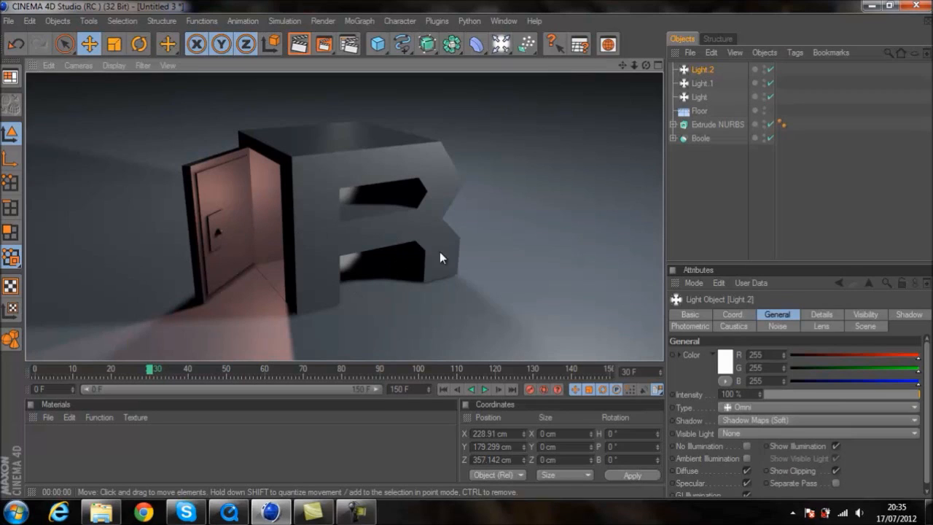
drag(440, 257, 466, 256)
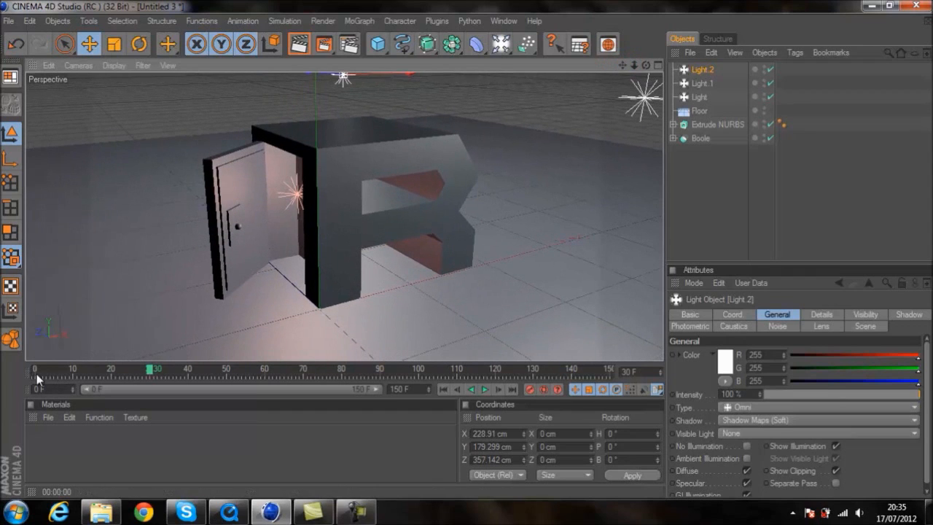
- Select the door object and key its rotation from closed at frame 0 to open at frame 150
click(35, 367)
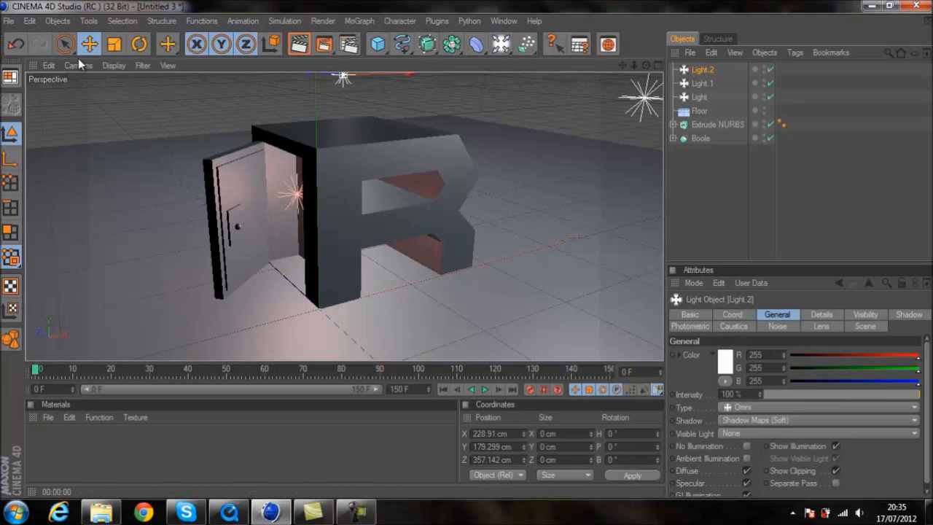
click(138, 44)
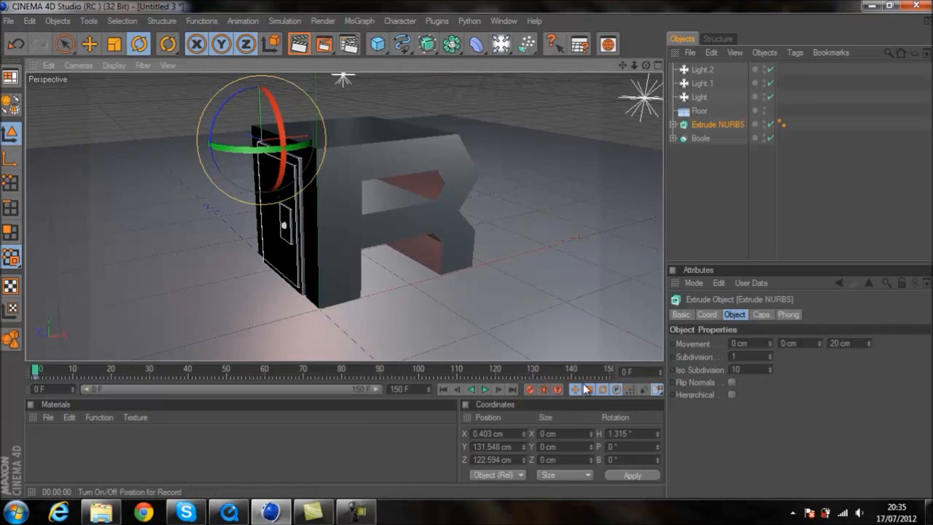
mouse_move(611, 373)
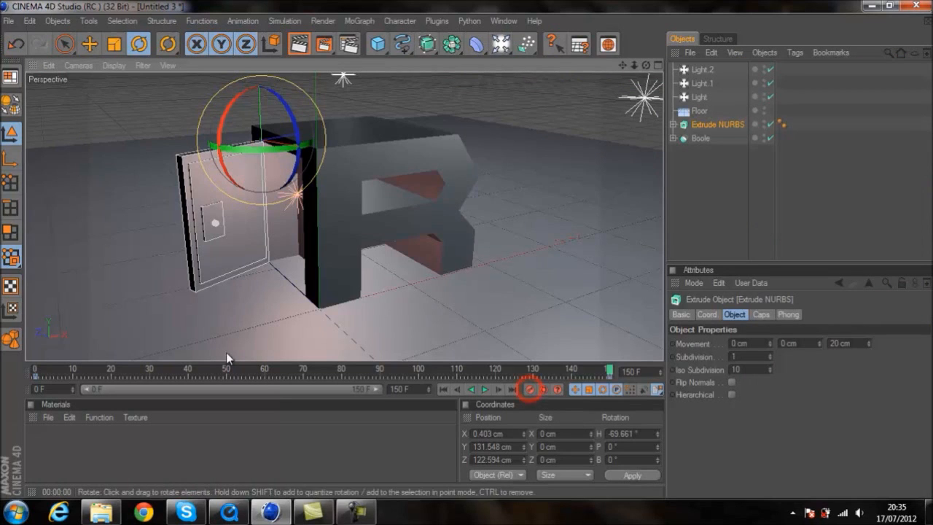
- Play the door-opening animation forward and in reverse, then stop playback
click(485, 388)
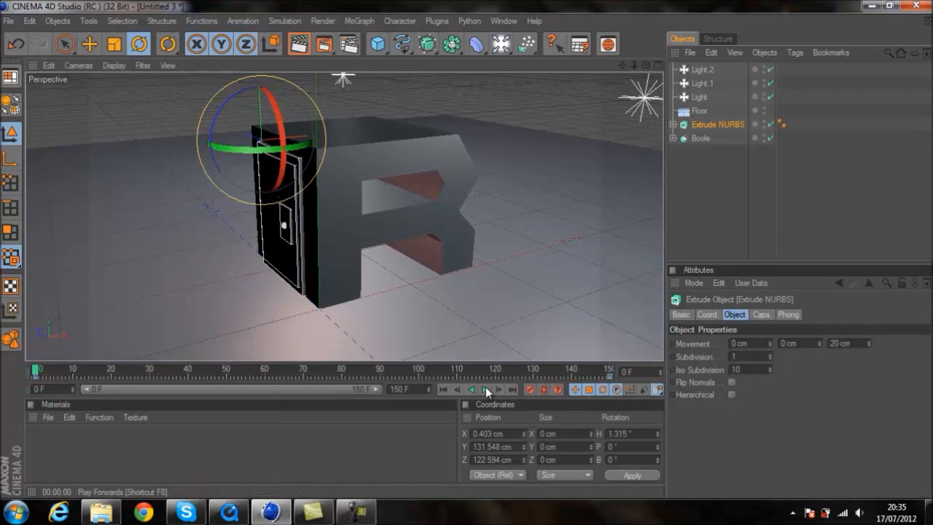
click(484, 388)
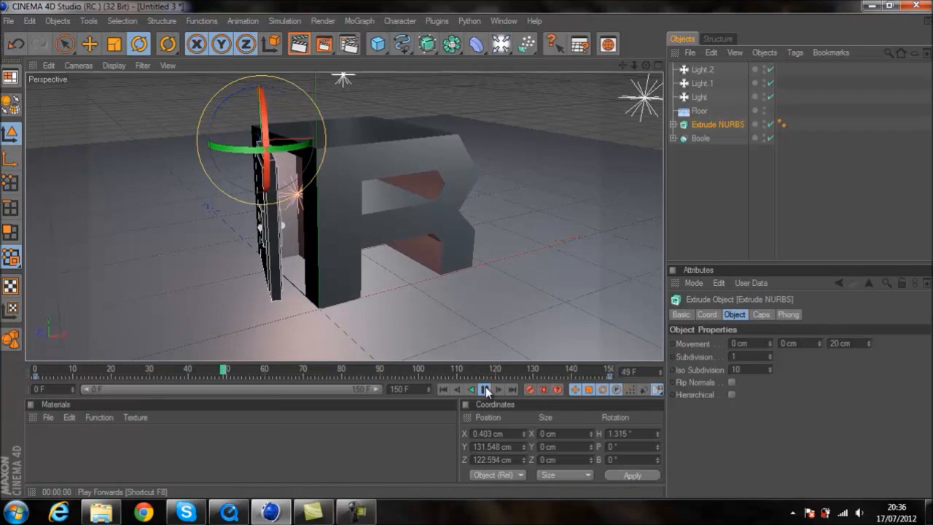
click(485, 388)
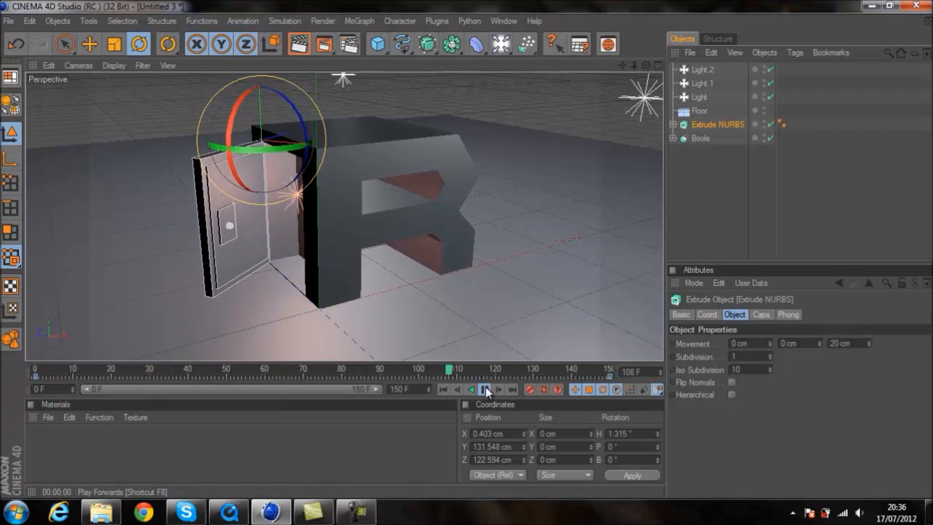
click(484, 389)
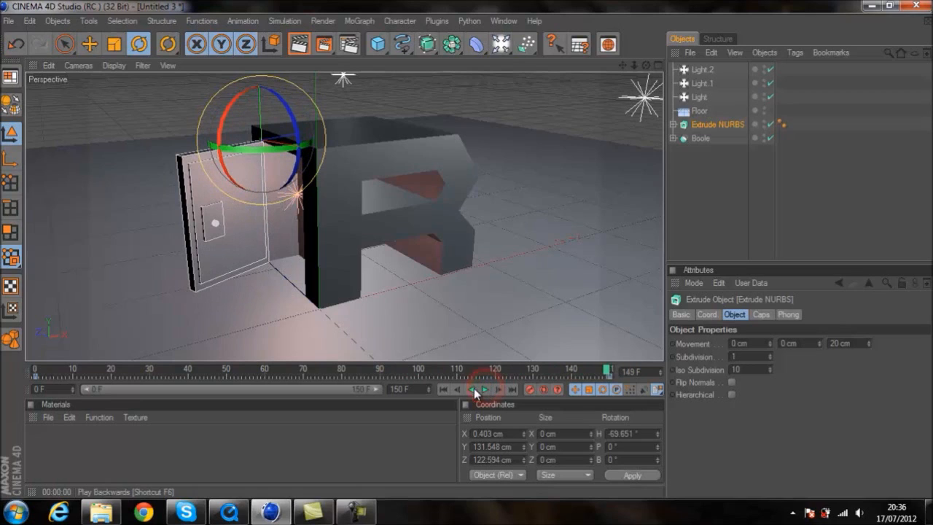
click(484, 388)
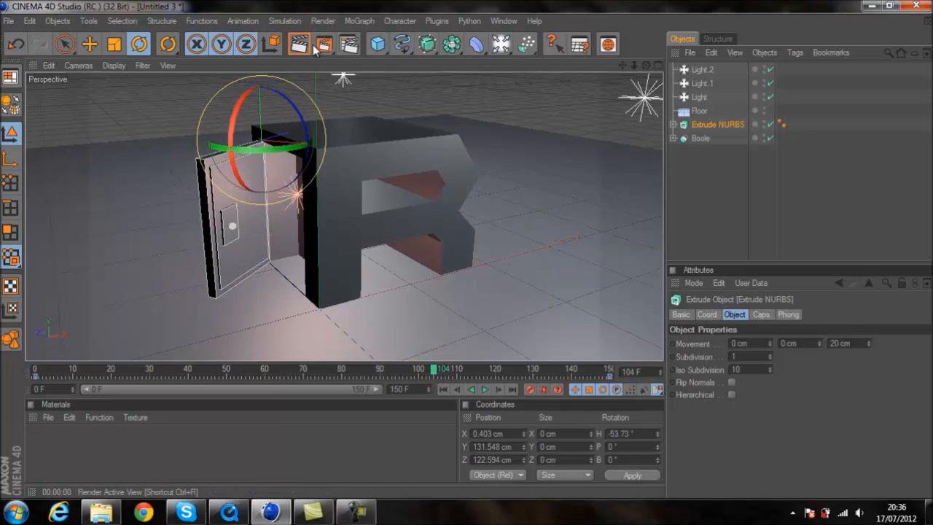
- Render a preview of the current frame showing the R with its door ajar
click(297, 44)
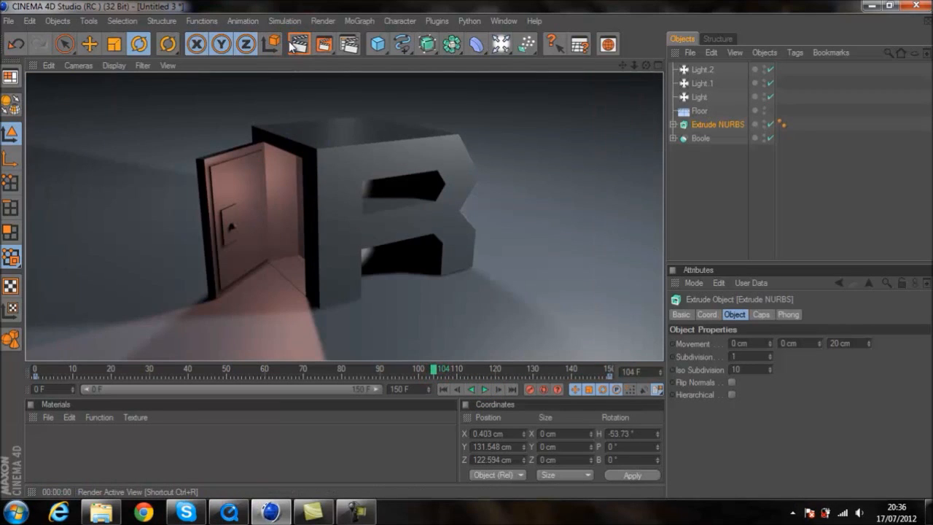
mouse_move(581, 46)
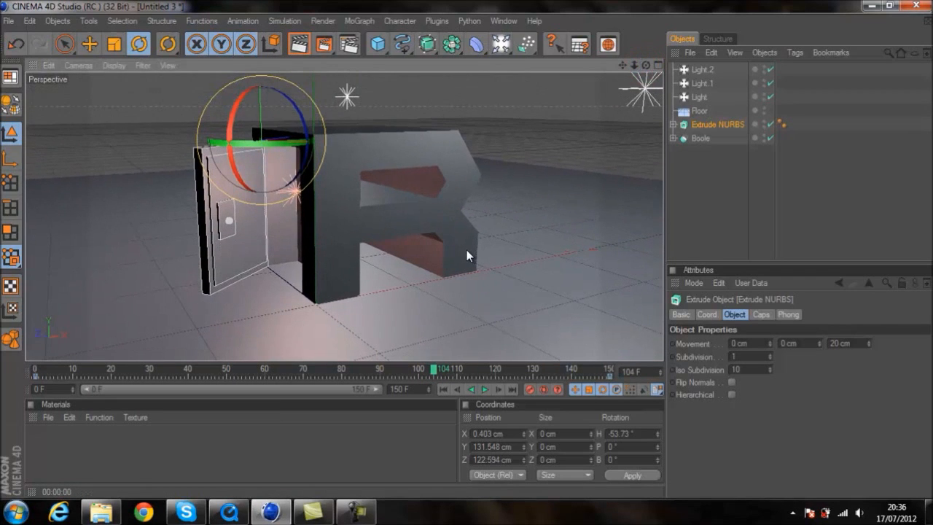
click(299, 43)
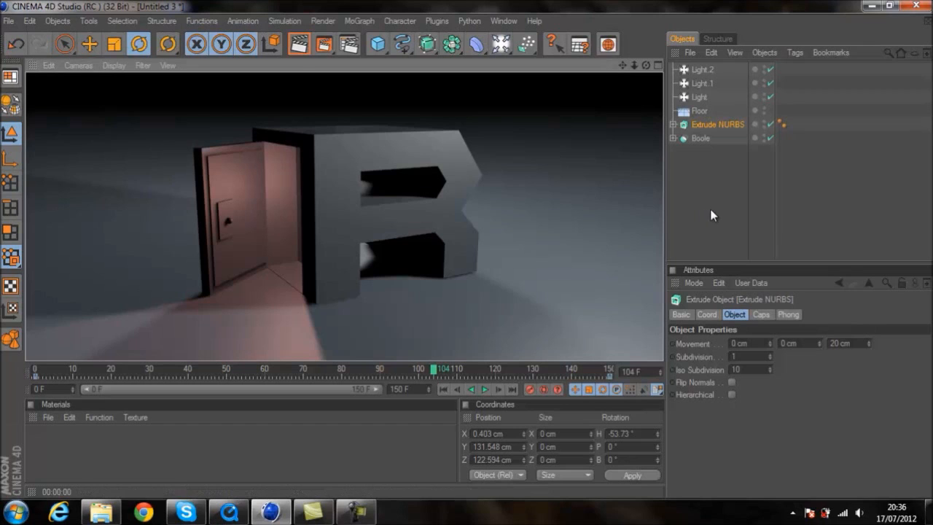
mouse_move(51, 452)
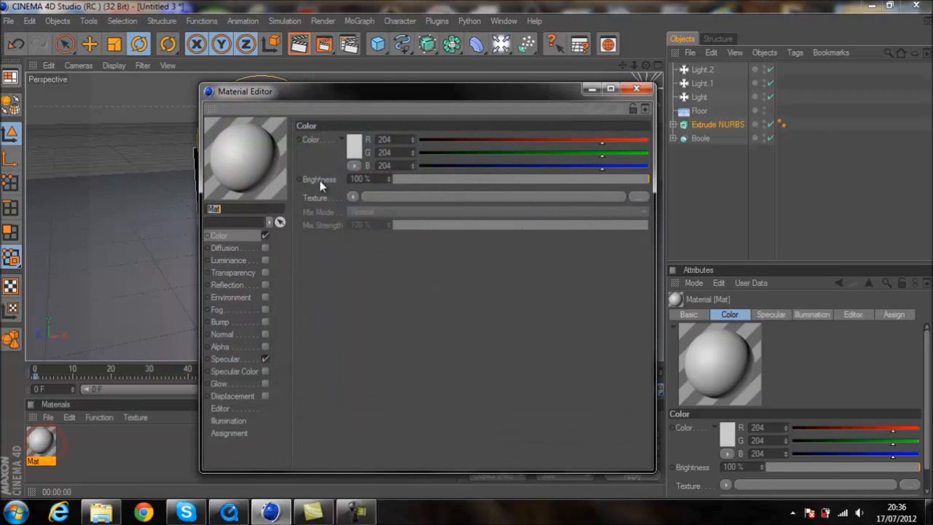
- Set the new material's colour to pure red R255 G0 B0 and close the material editor
click(352, 140)
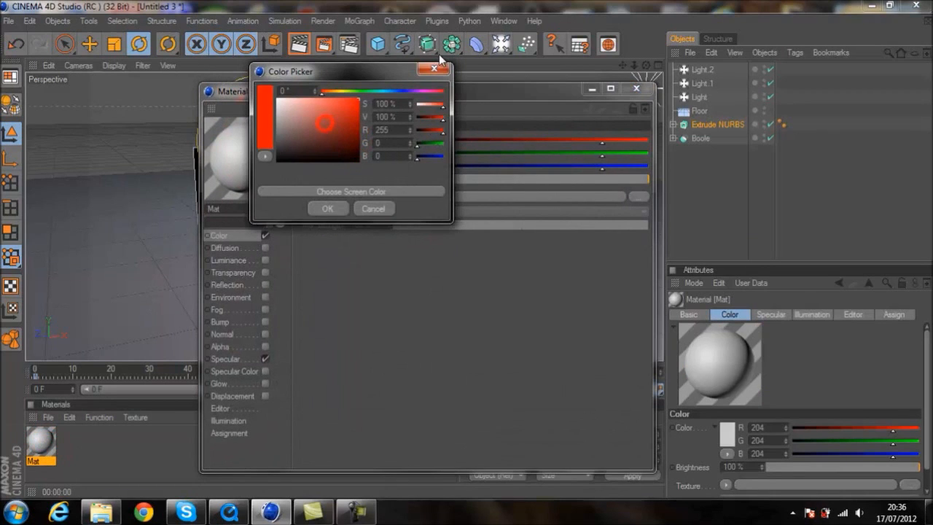
click(327, 208)
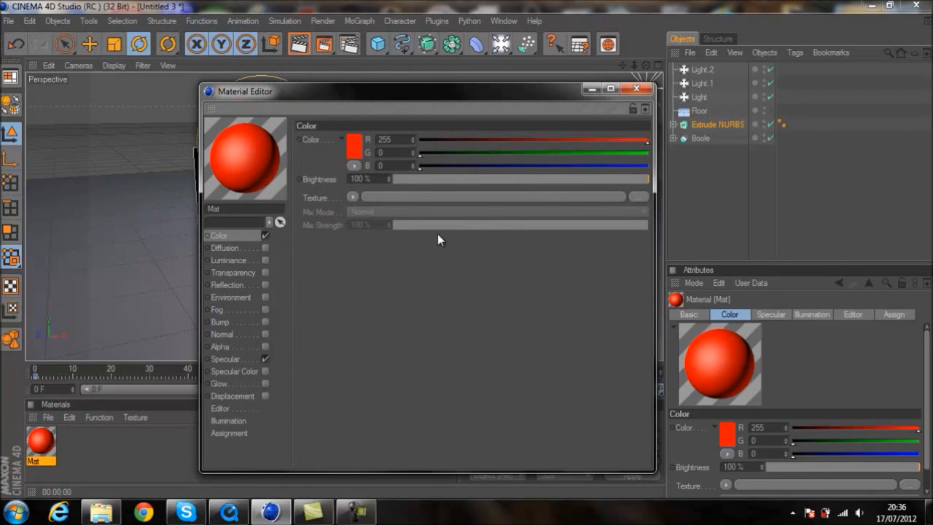
click(636, 89)
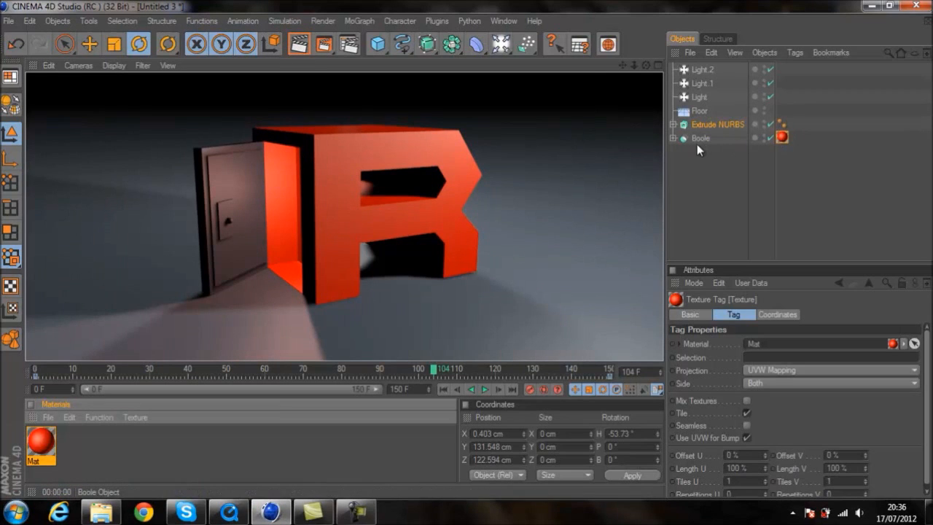
- Assign the Mat material to the door object and render the view to confirm both R and door are red
click(700, 137)
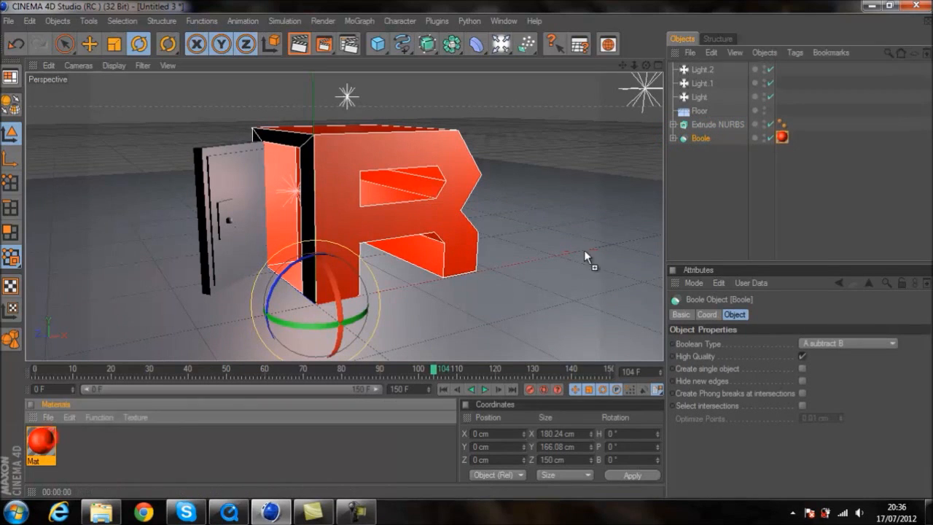
click(781, 137)
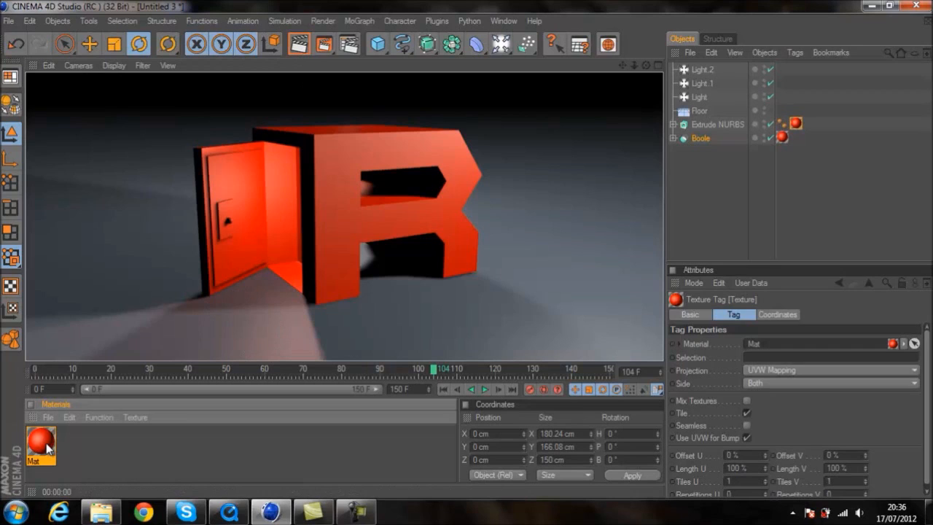
mouse_move(167, 264)
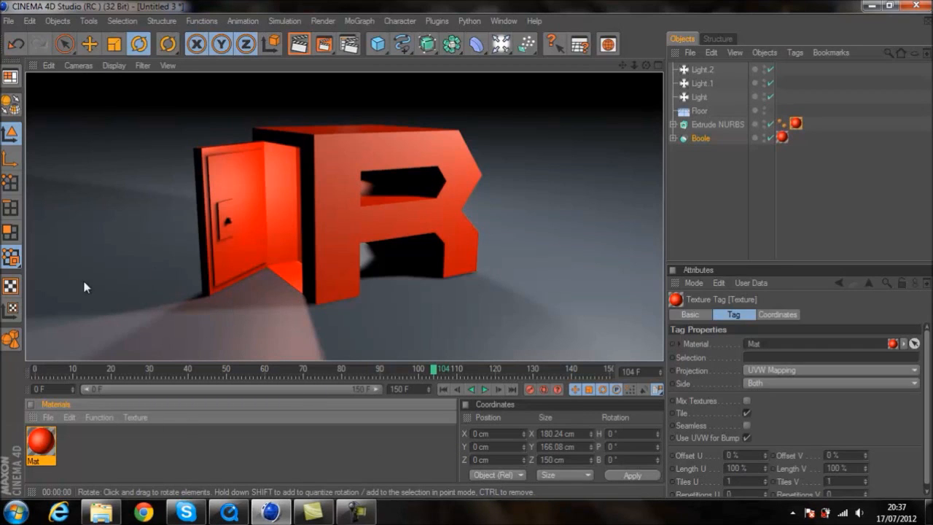
mouse_move(326, 465)
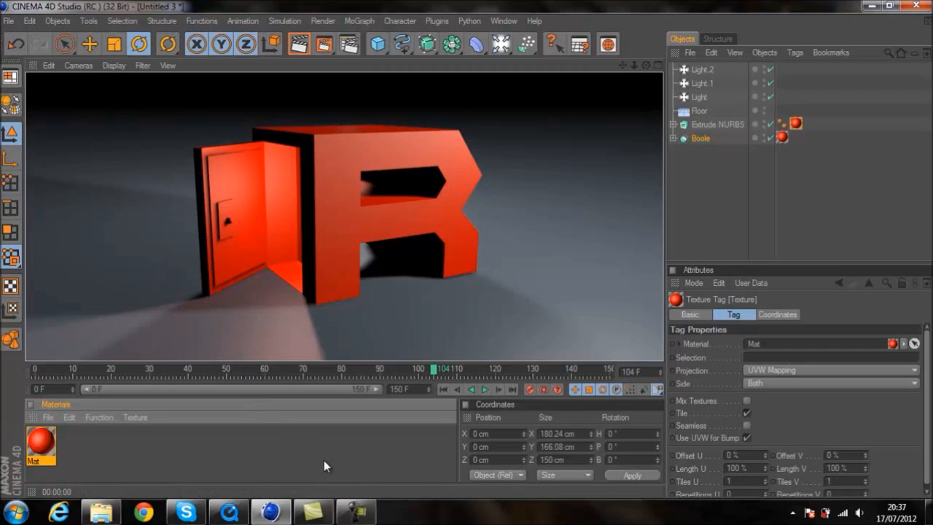